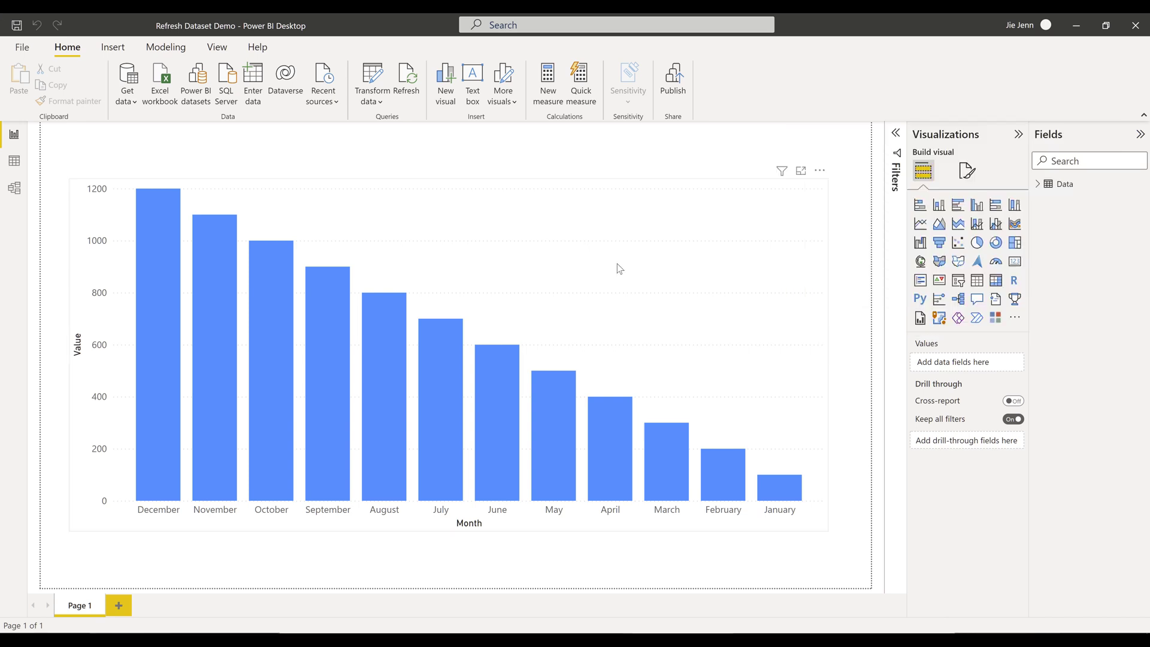
mouse_move(394, 619)
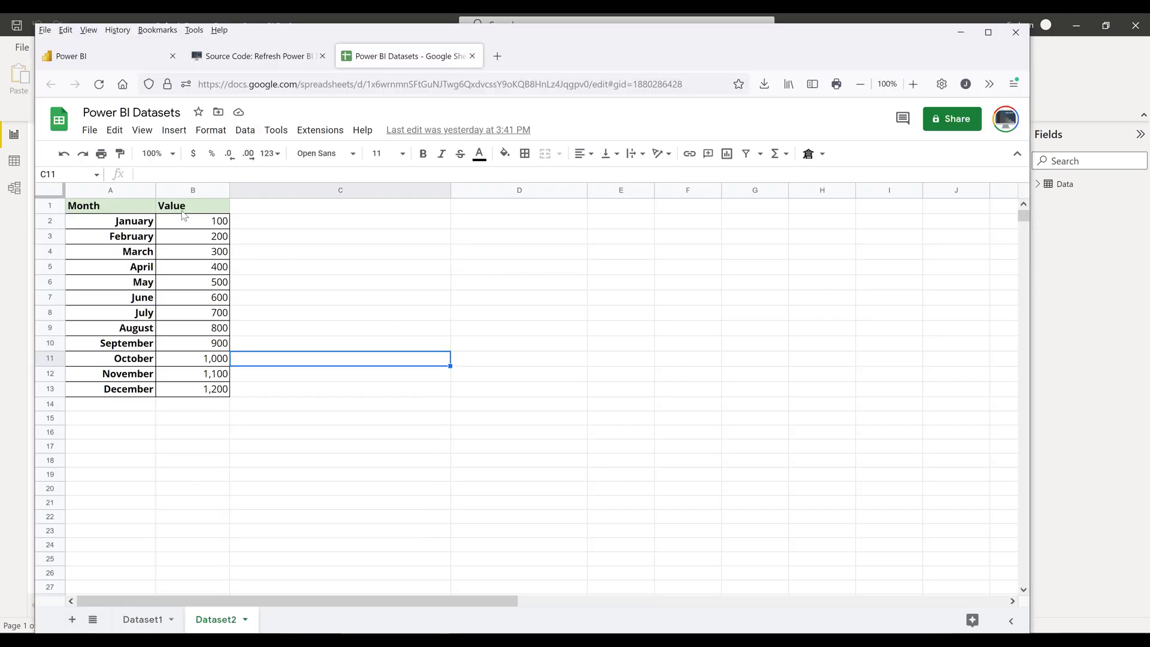
- Review the Month/Value table cells, from the headers down to December's 1,200
click(172, 205)
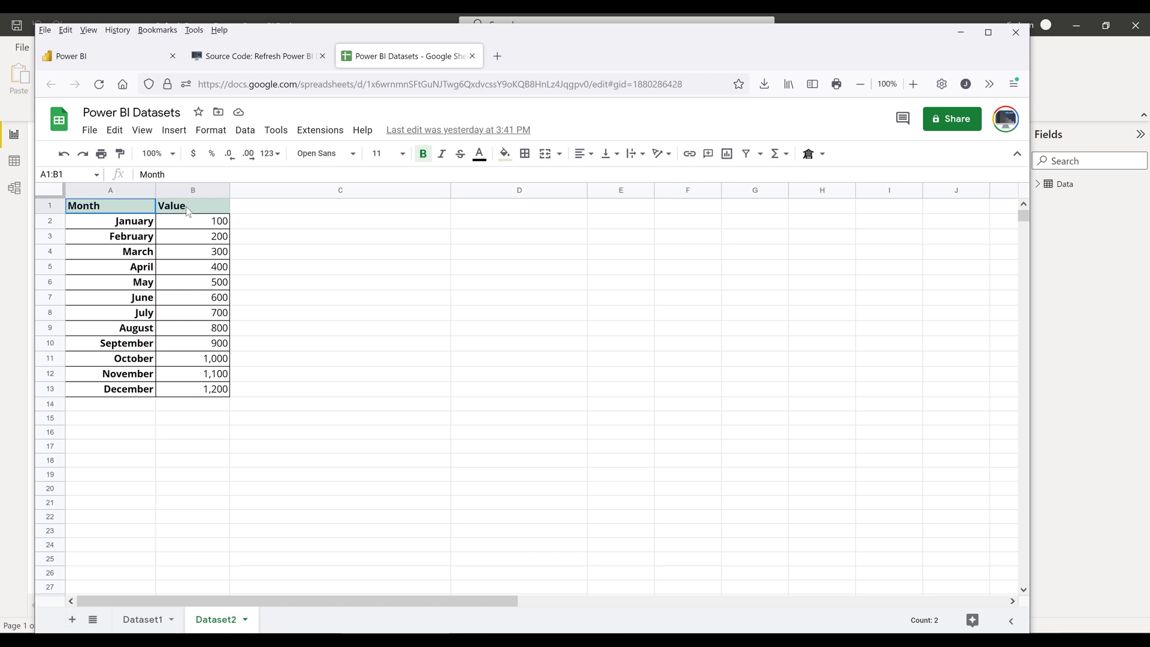
click(193, 389)
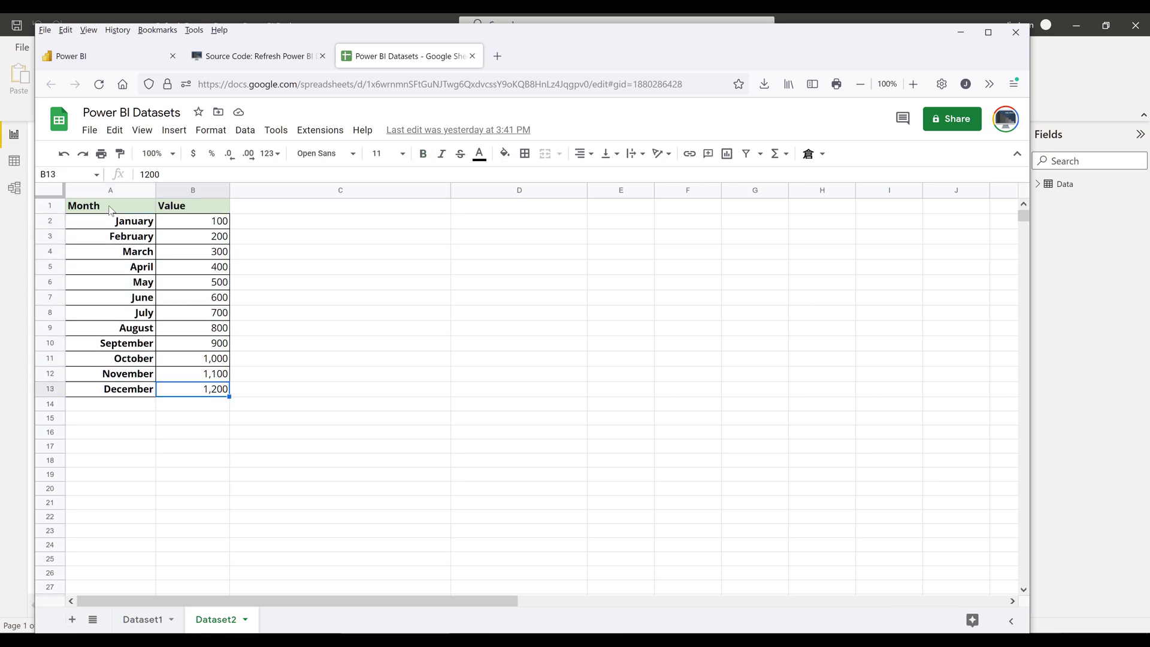
click(84, 205)
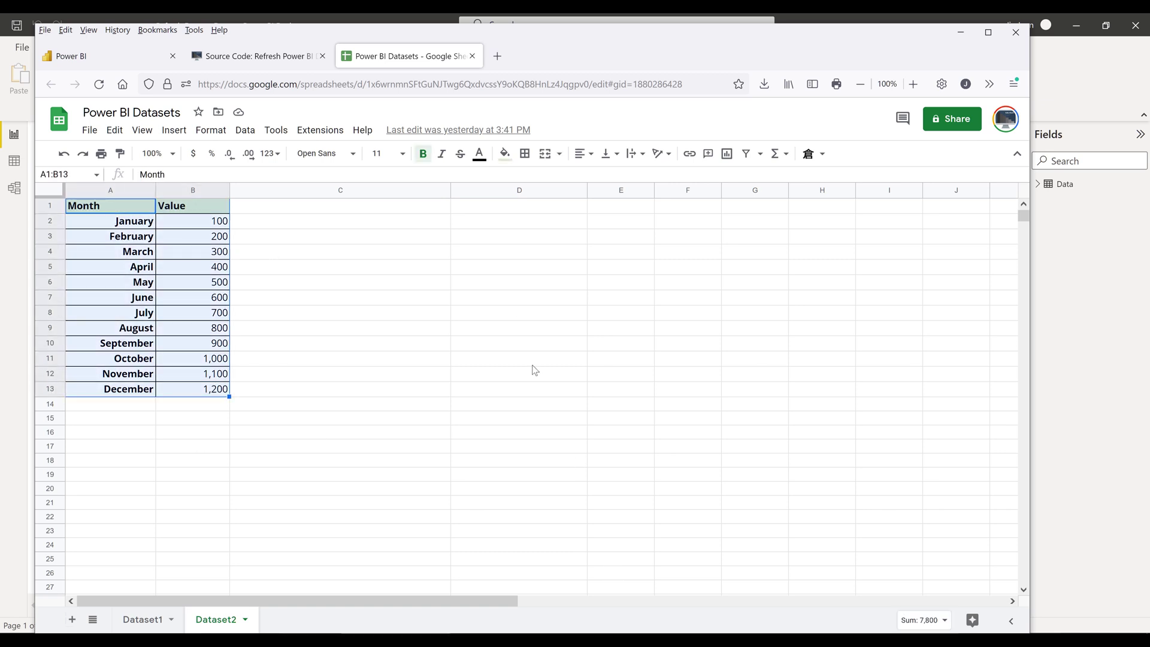
click(519, 297)
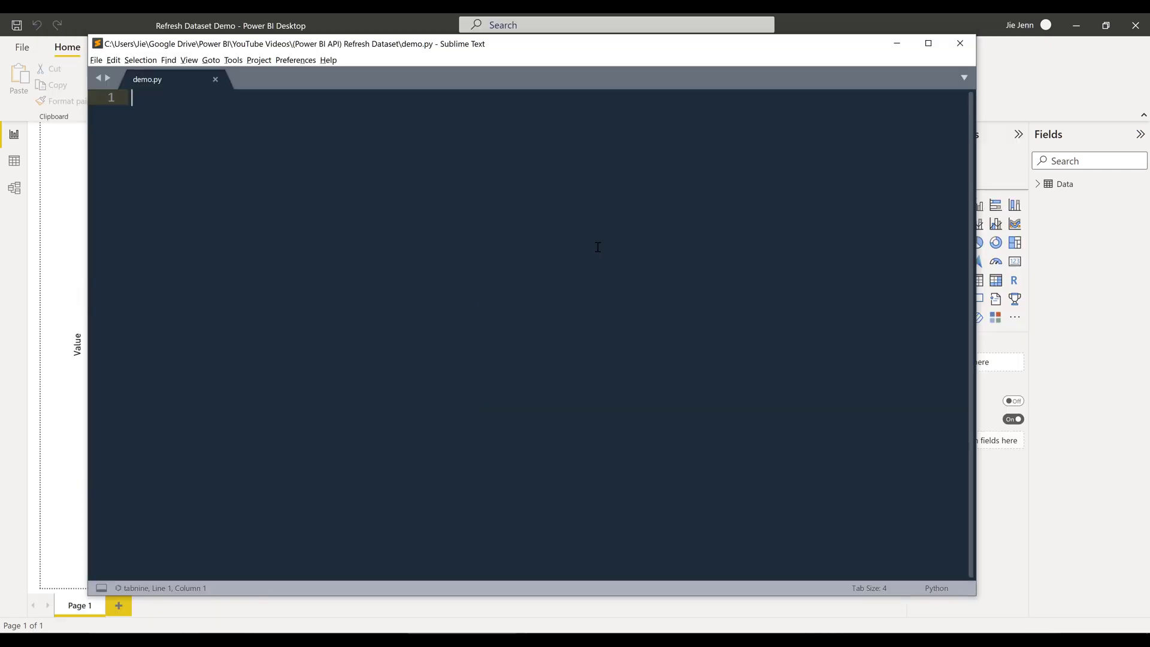
mouse_move(491, 371)
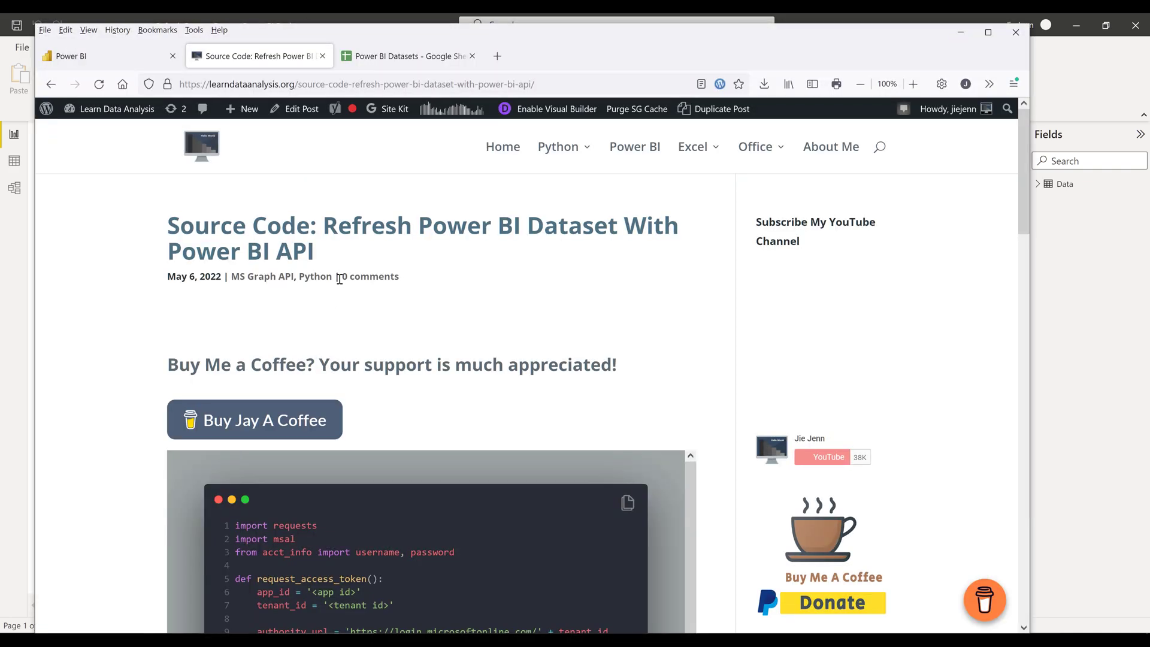
mouse_move(357, 234)
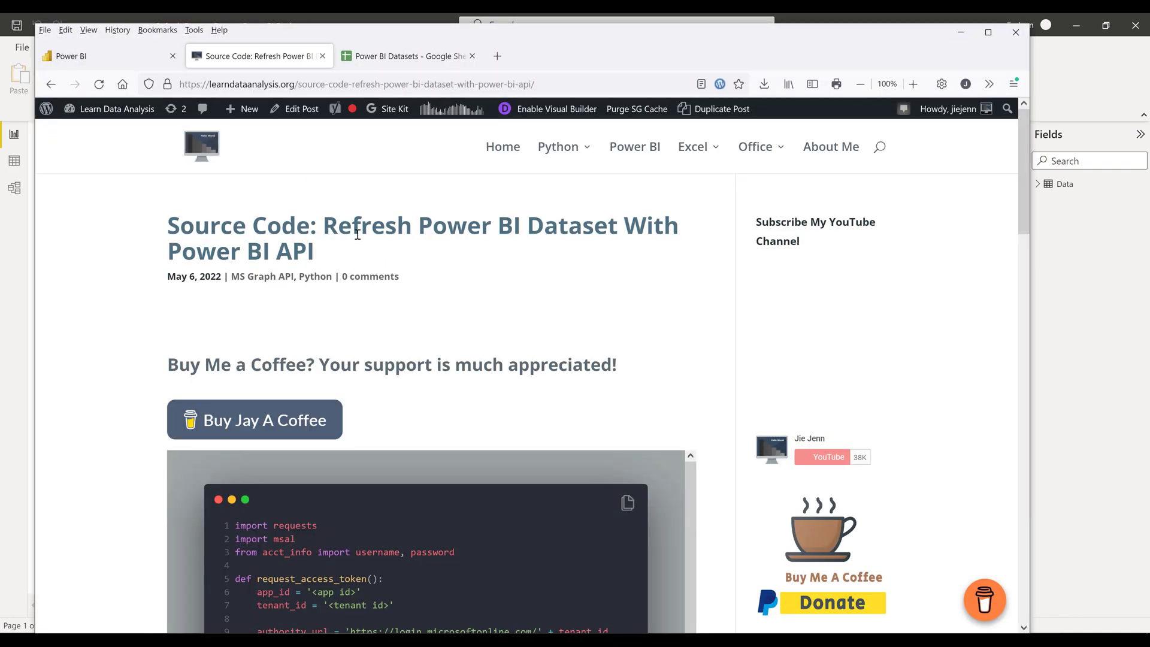
- Scroll the blog post to bring its Python refresh-script code block into view
scroll(down, 3)
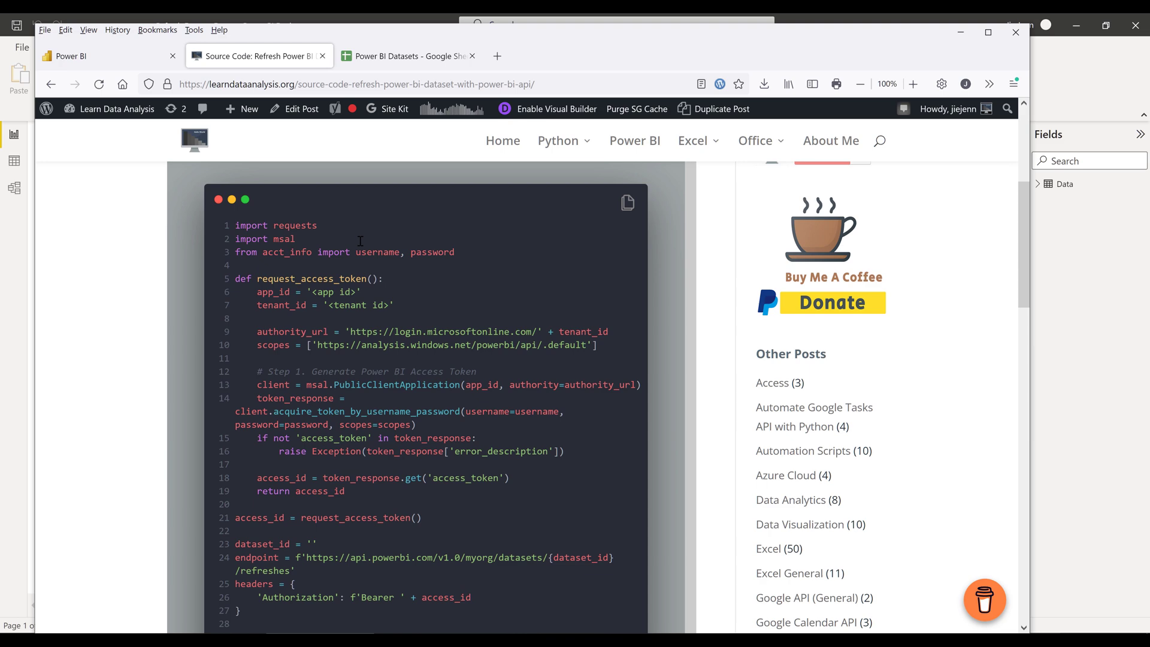
scroll(up, 3)
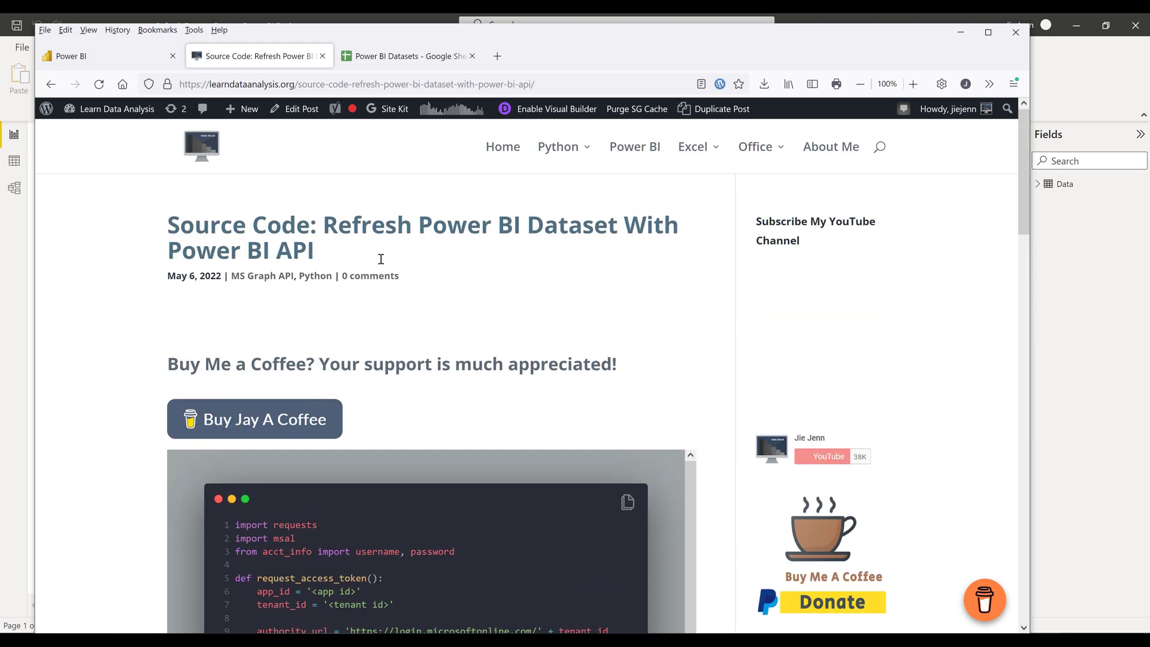
scroll(down, 3)
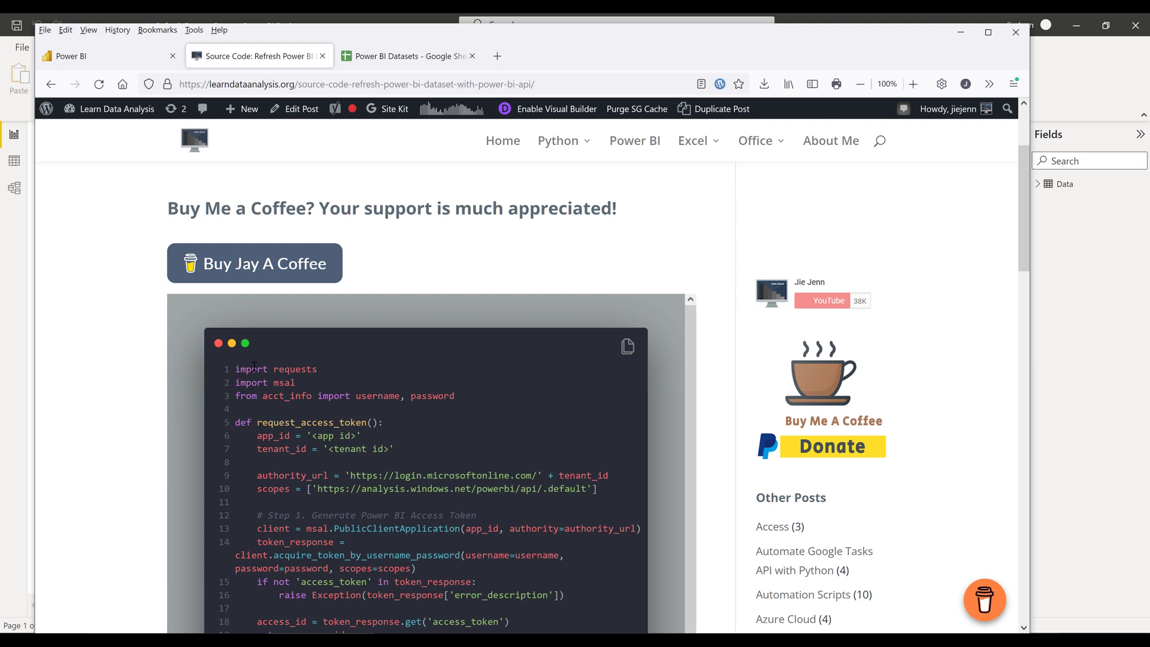
mouse_move(625, 355)
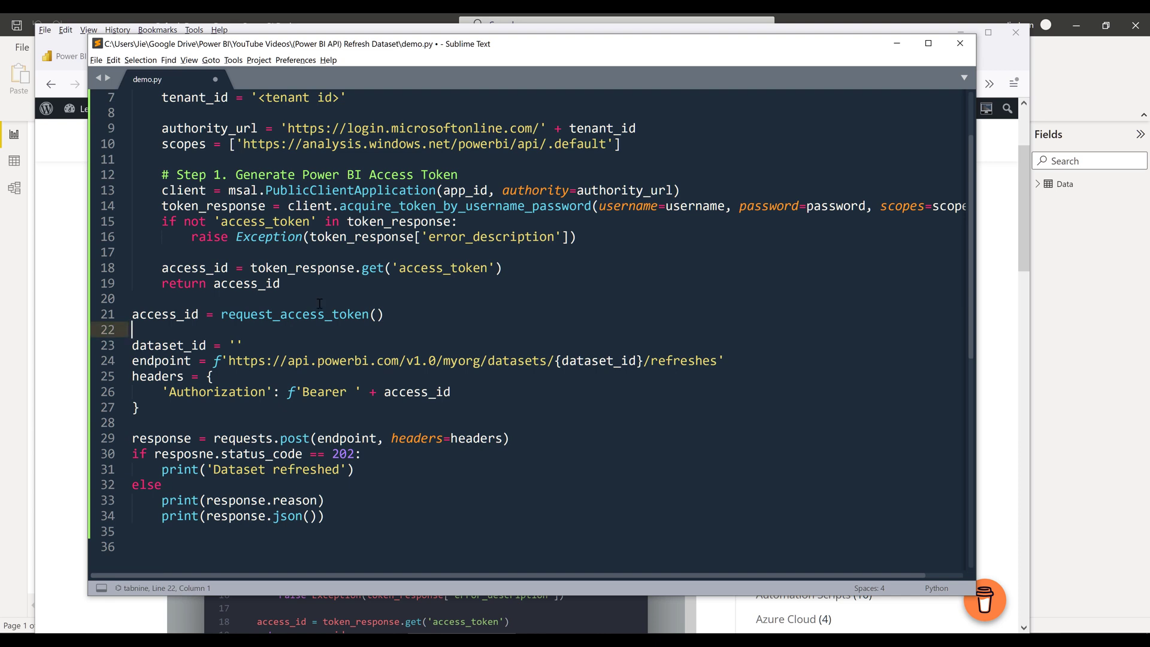
- Add username = 'username' and password = 'password' placeholder lines above the token call
text(username =)
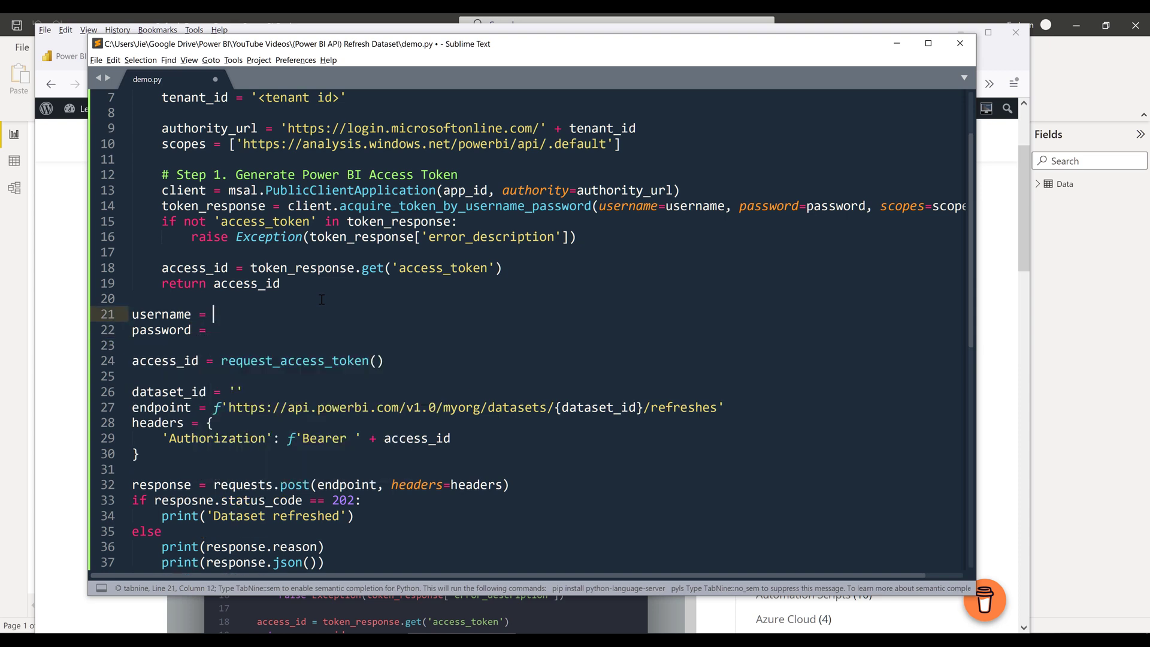
text('username')
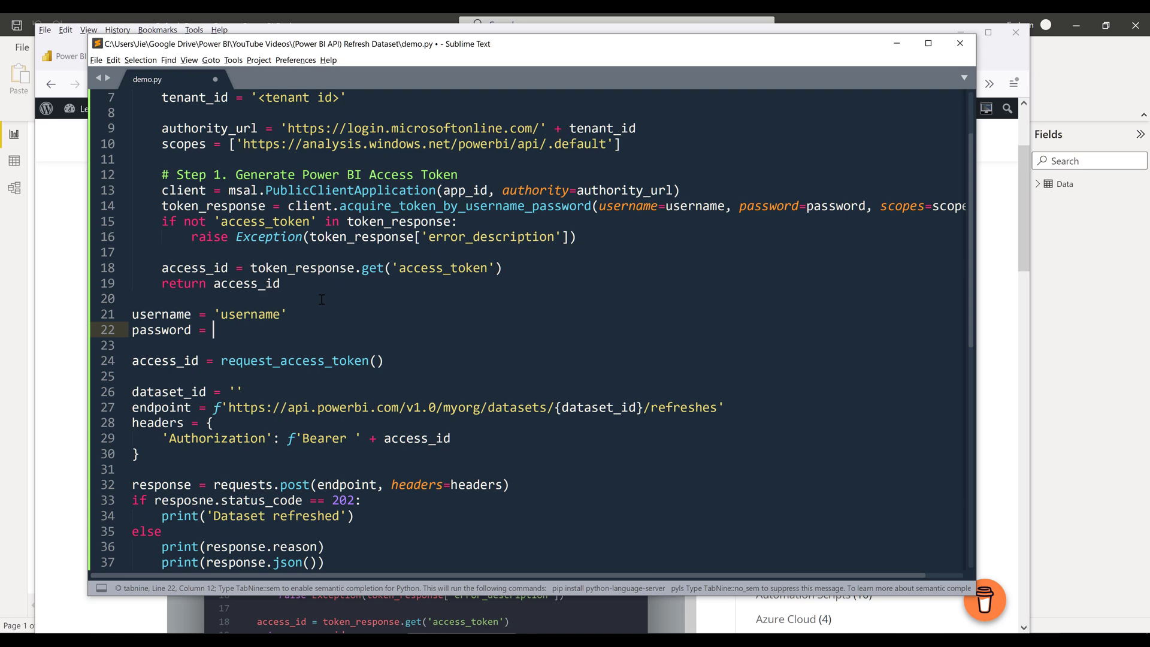
text('password')
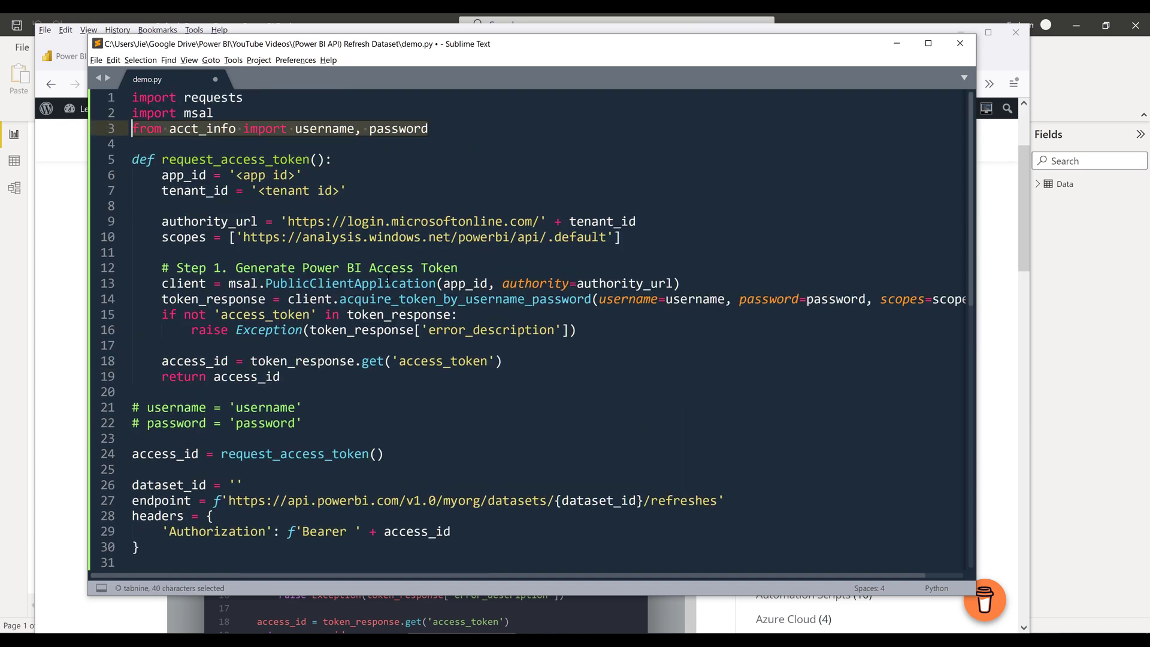
scroll(down, 3)
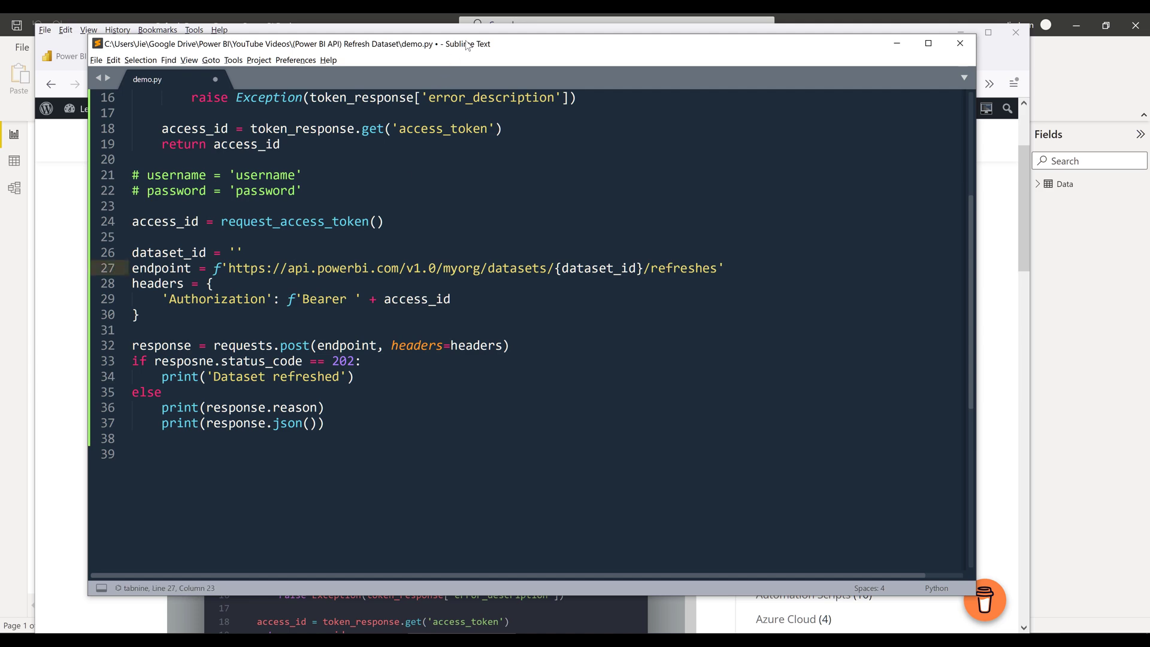
click(927, 43)
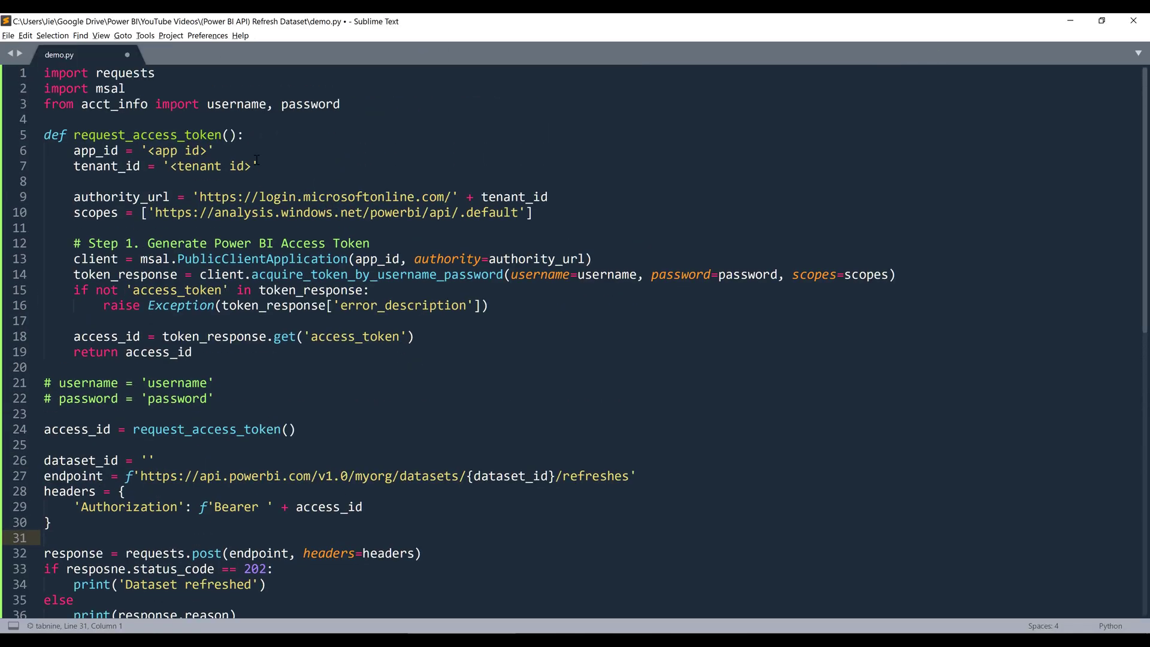
mouse_move(372, 97)
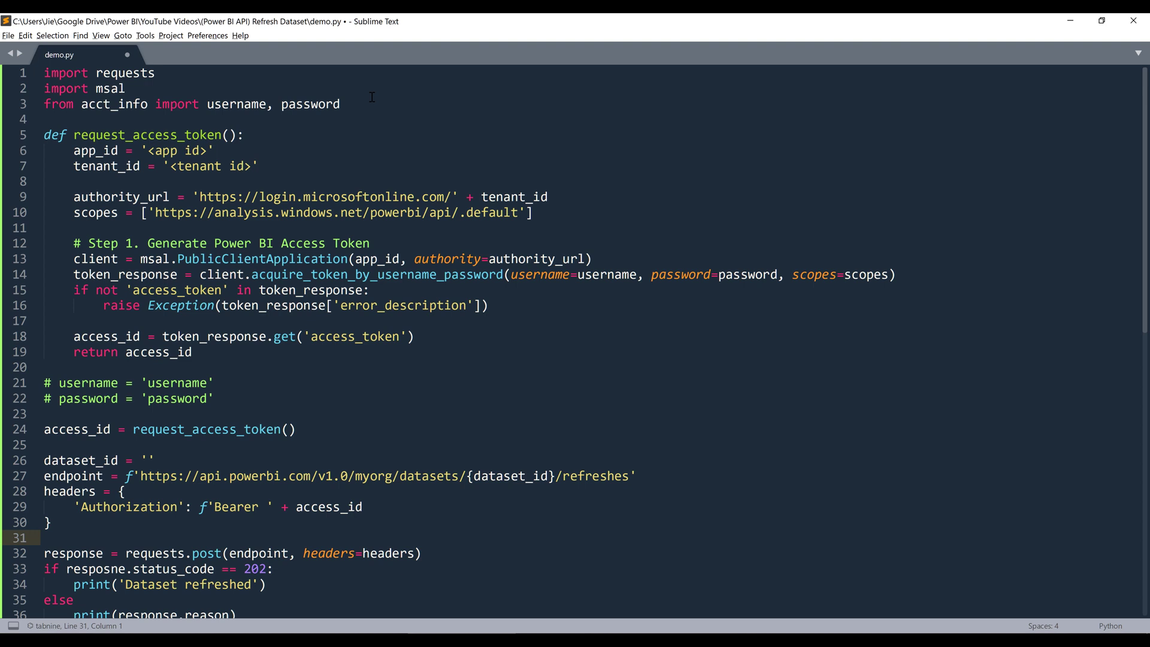
click(125, 87)
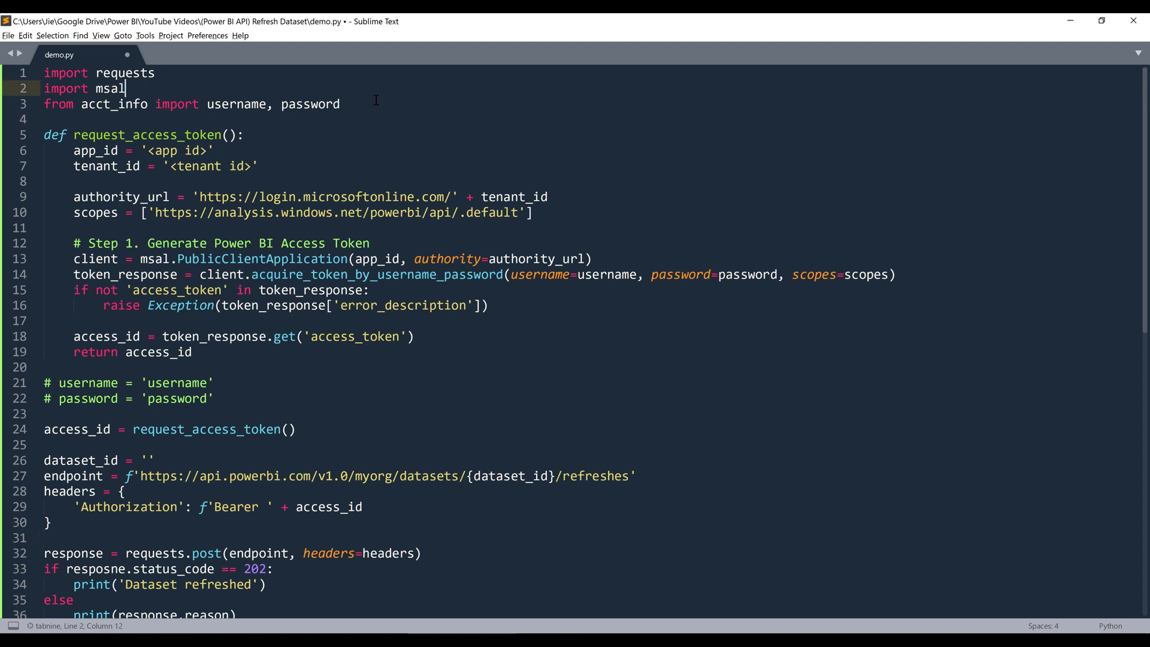
click(286, 118)
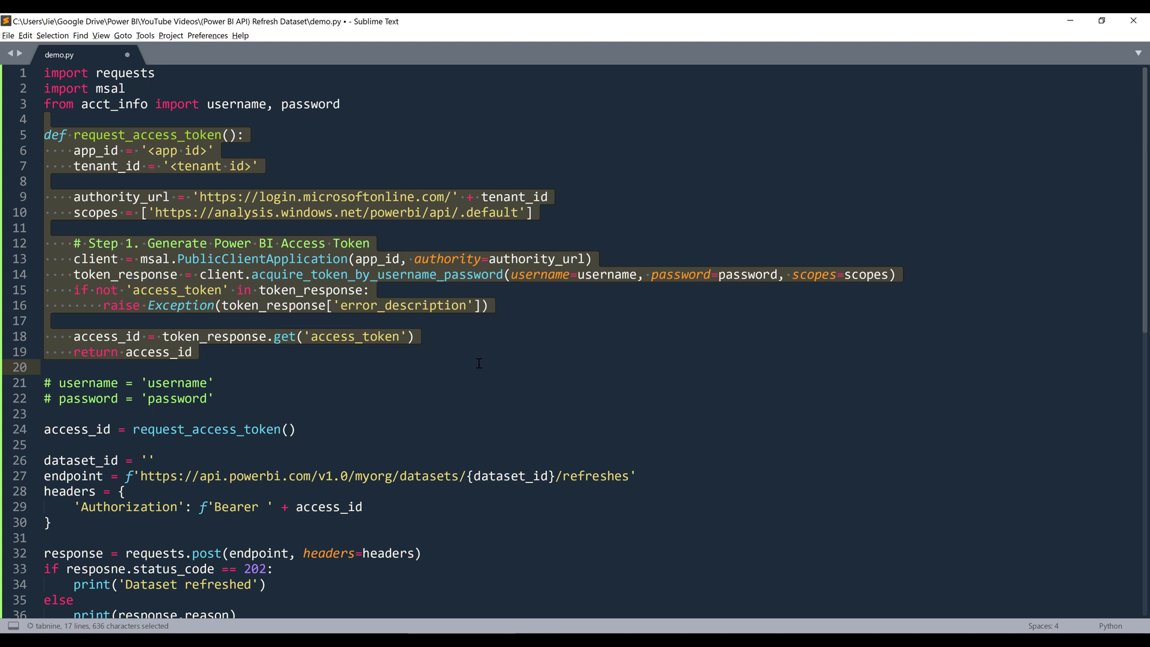
mouse_move(478, 353)
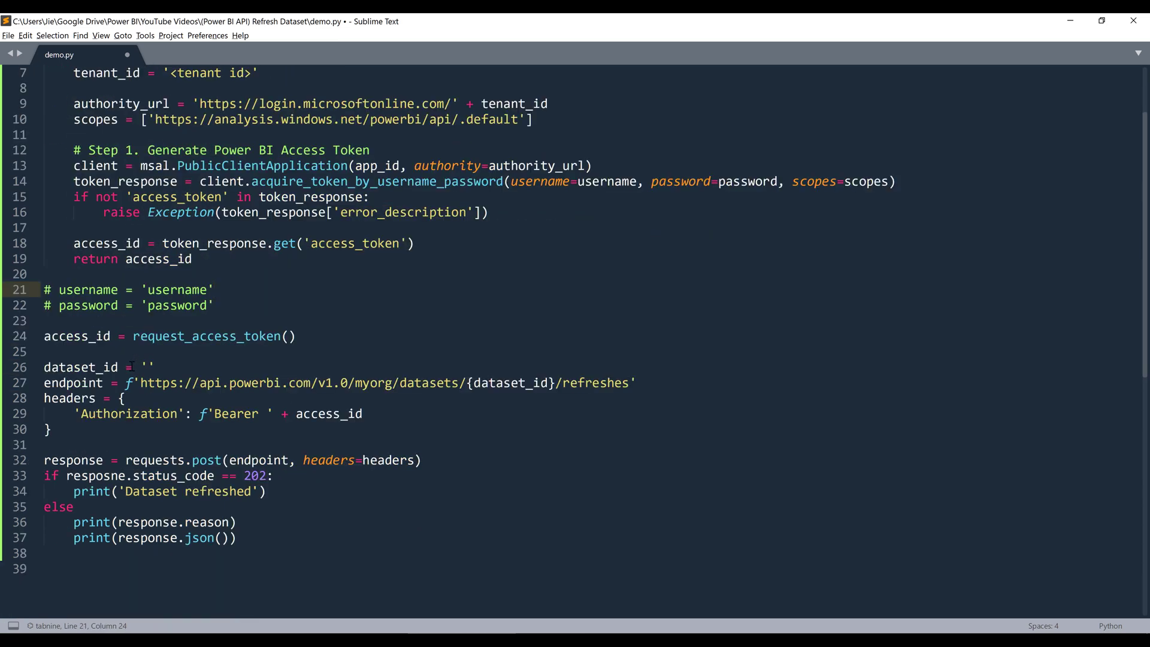
double_click(81, 367)
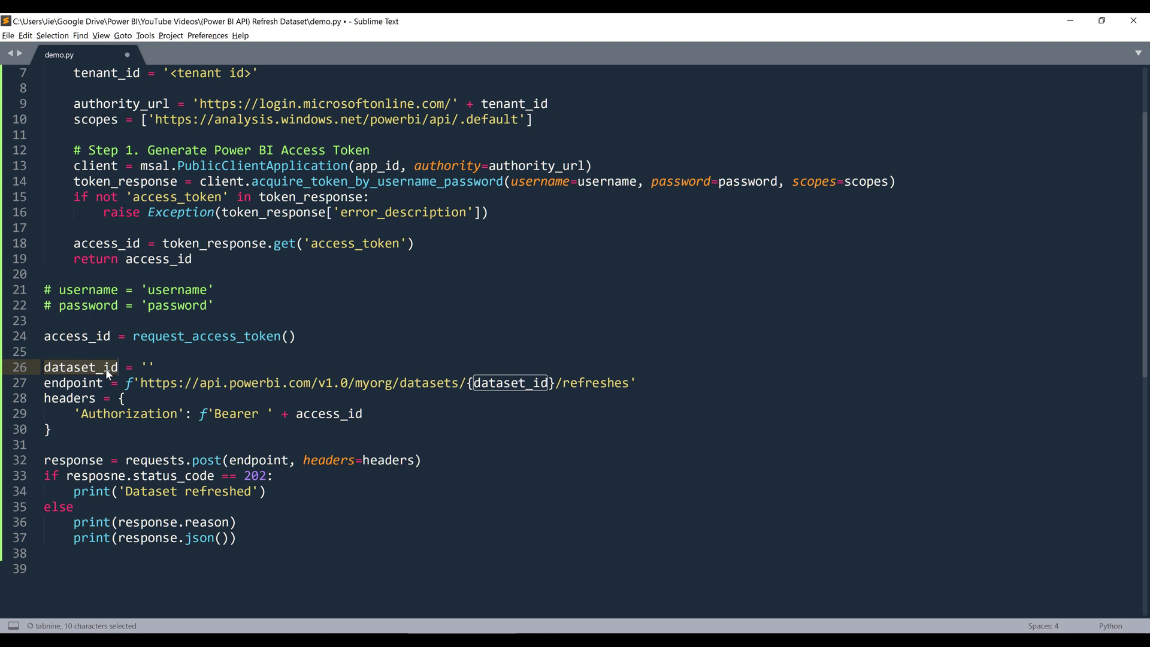
click(235, 537)
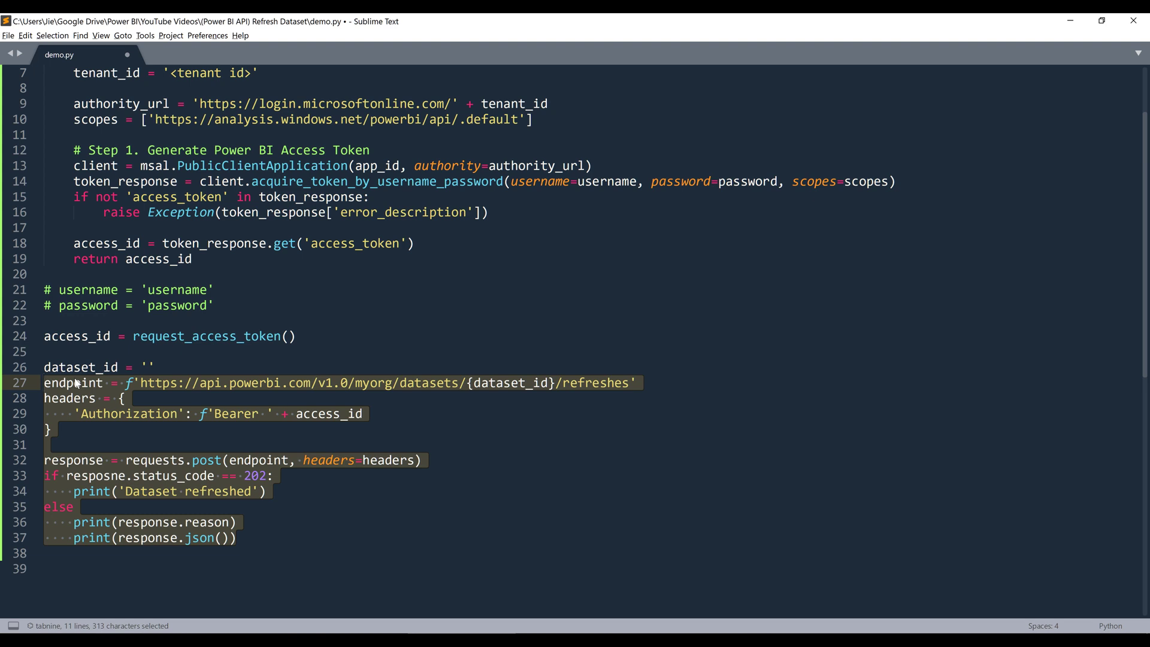
click(296, 414)
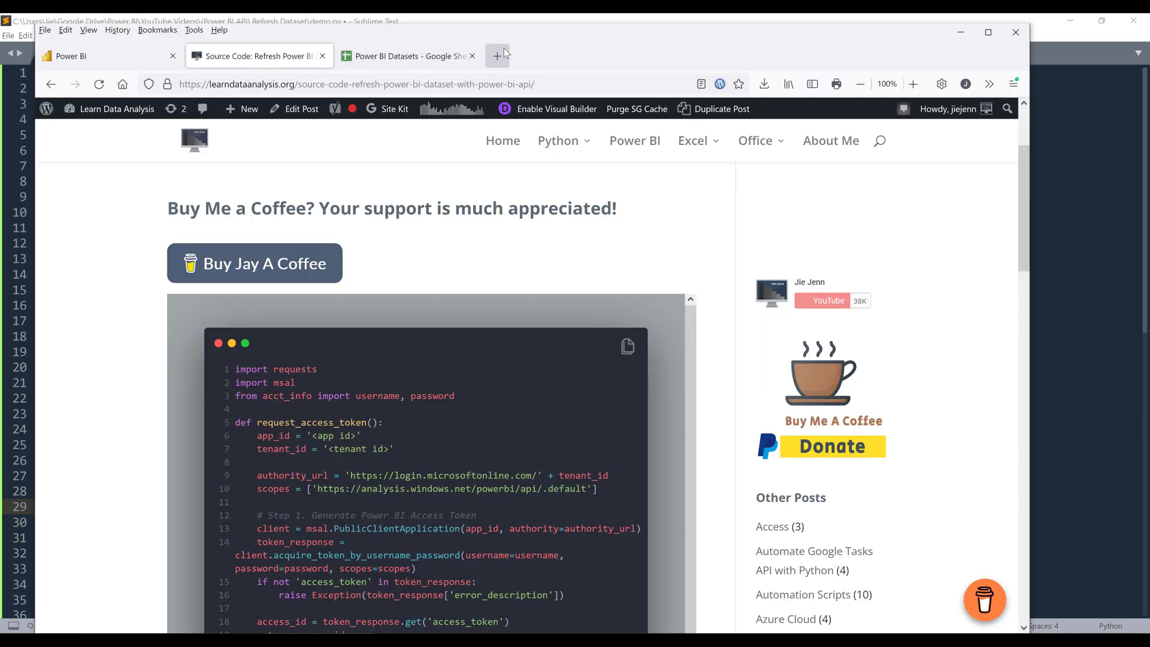
- Sign into Azure Portal and reach the registered app's Overview under owned App registrations
click(496, 56)
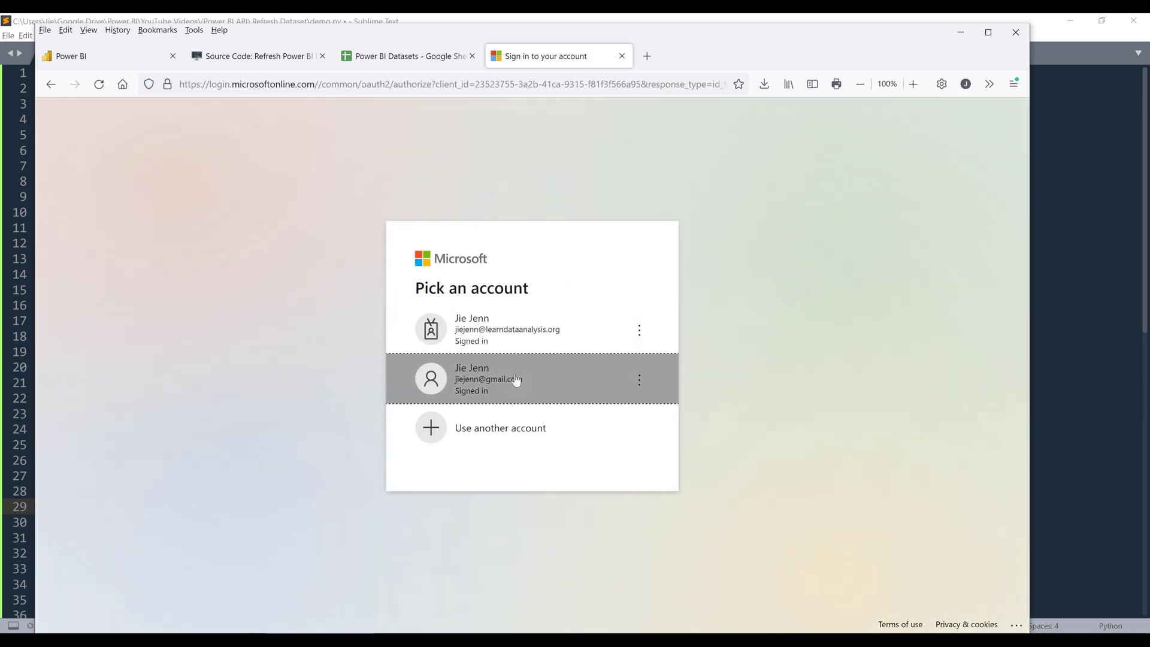
click(514, 380)
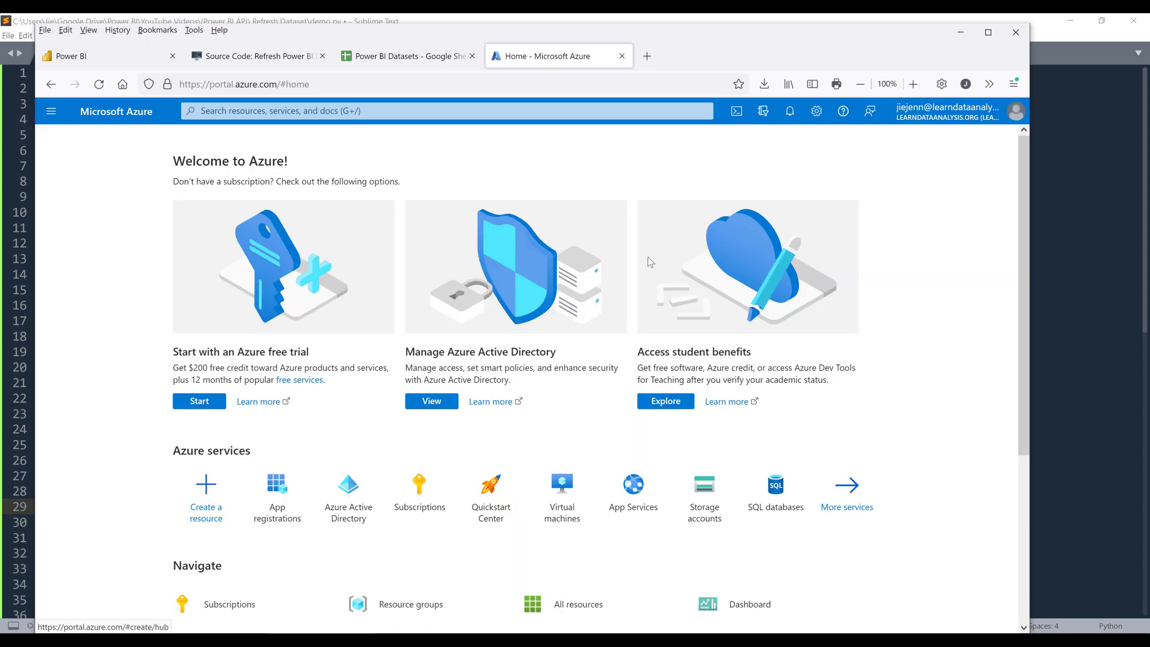
click(913, 84)
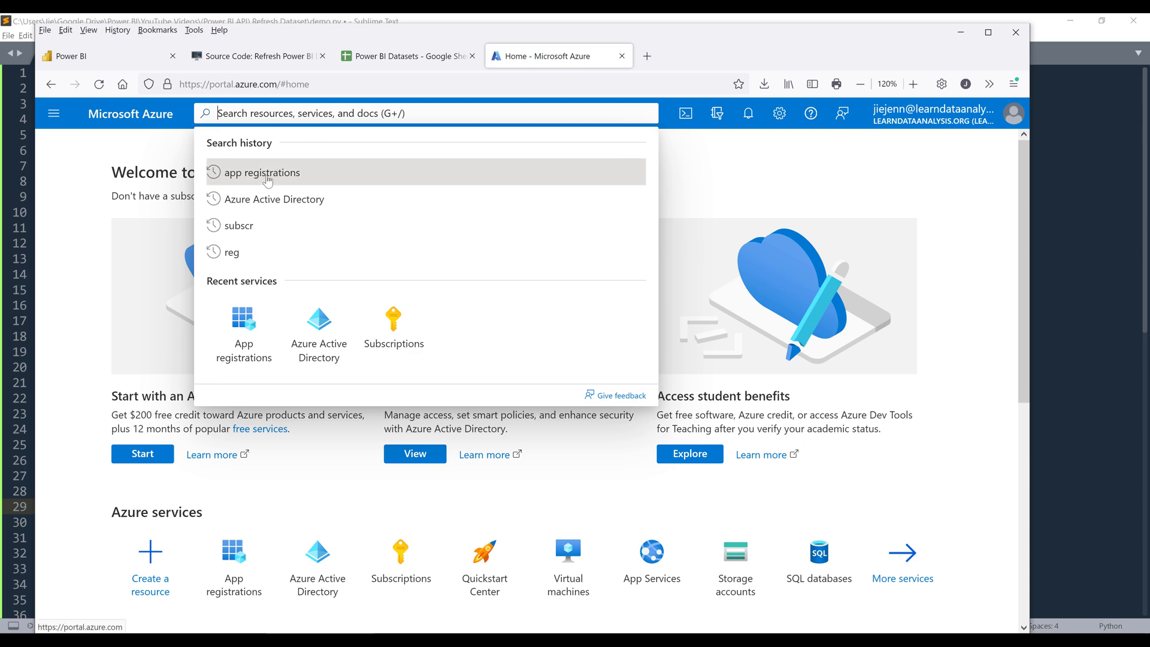
click(263, 171)
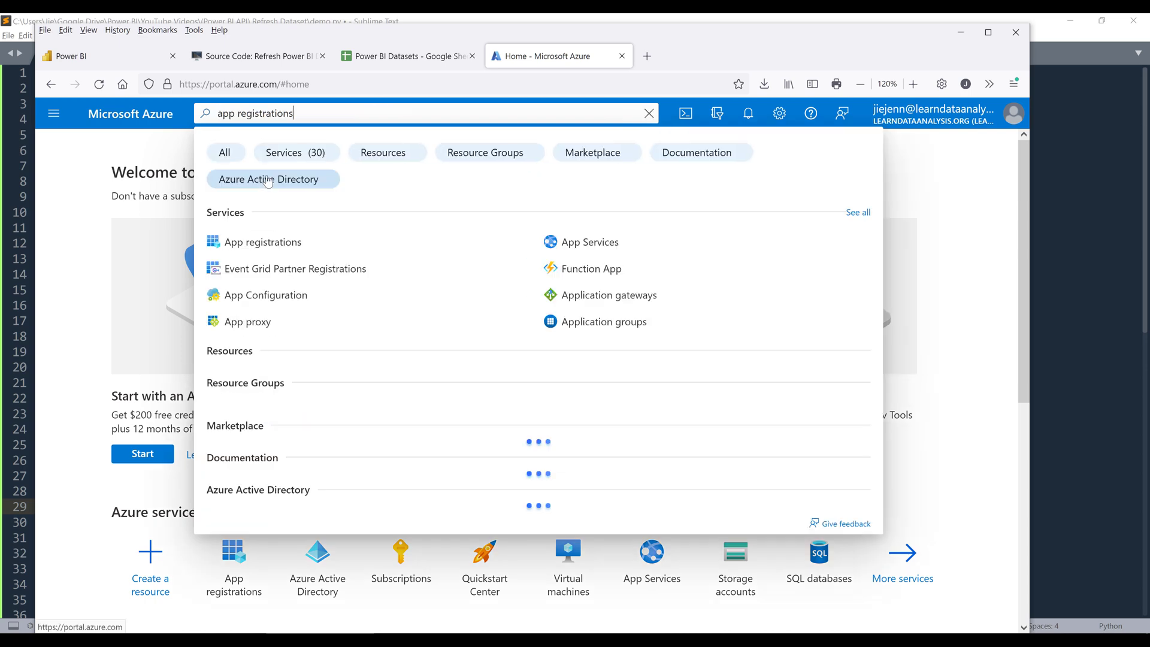
click(263, 242)
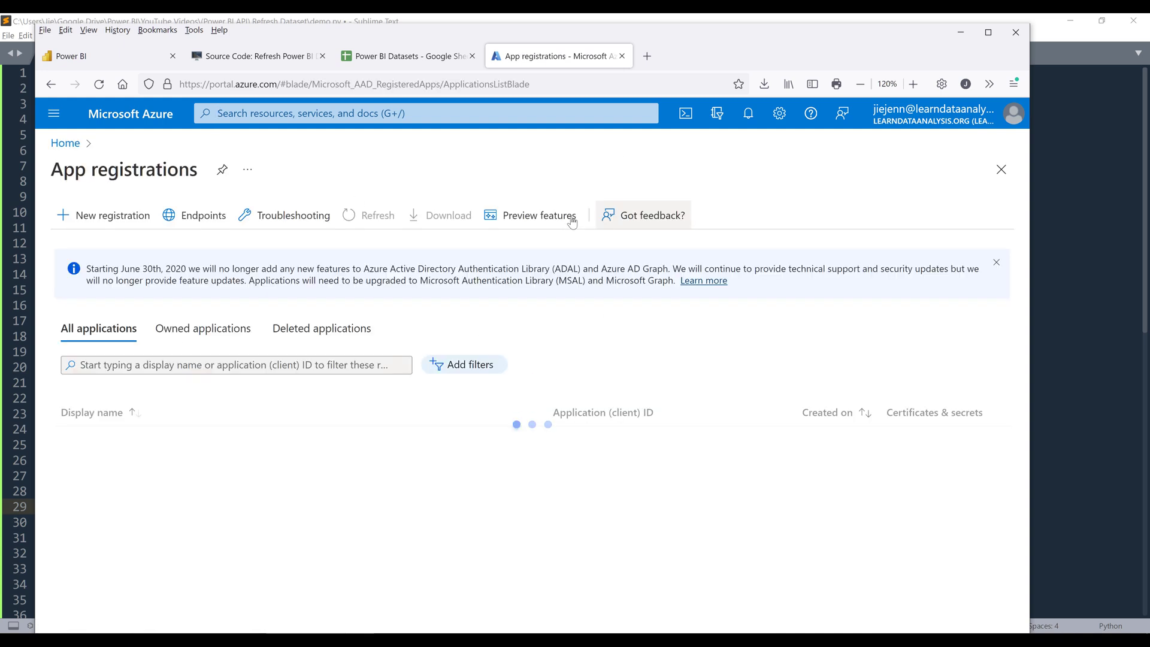
click(204, 328)
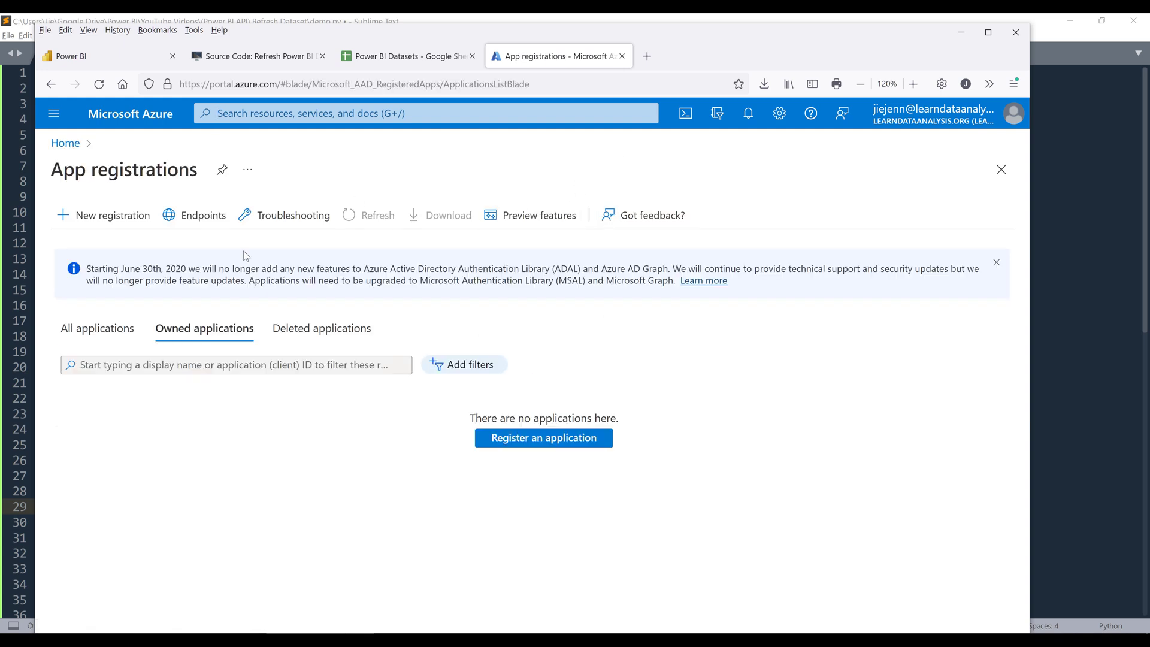
click(376, 214)
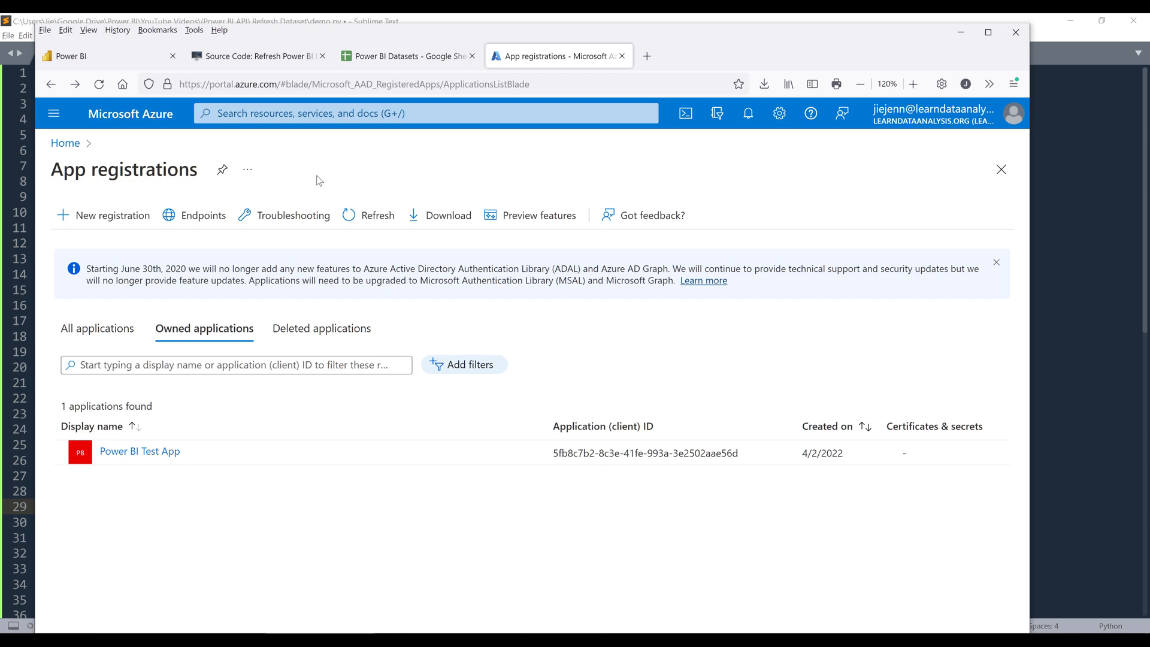
click(140, 453)
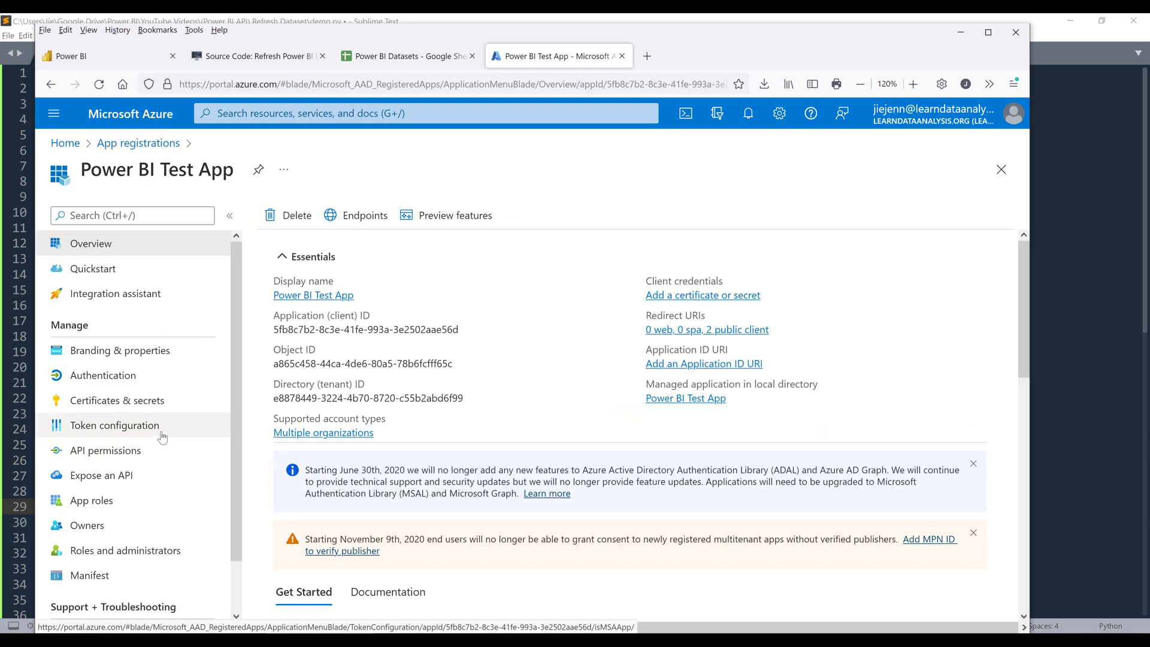
mouse_move(599, 38)
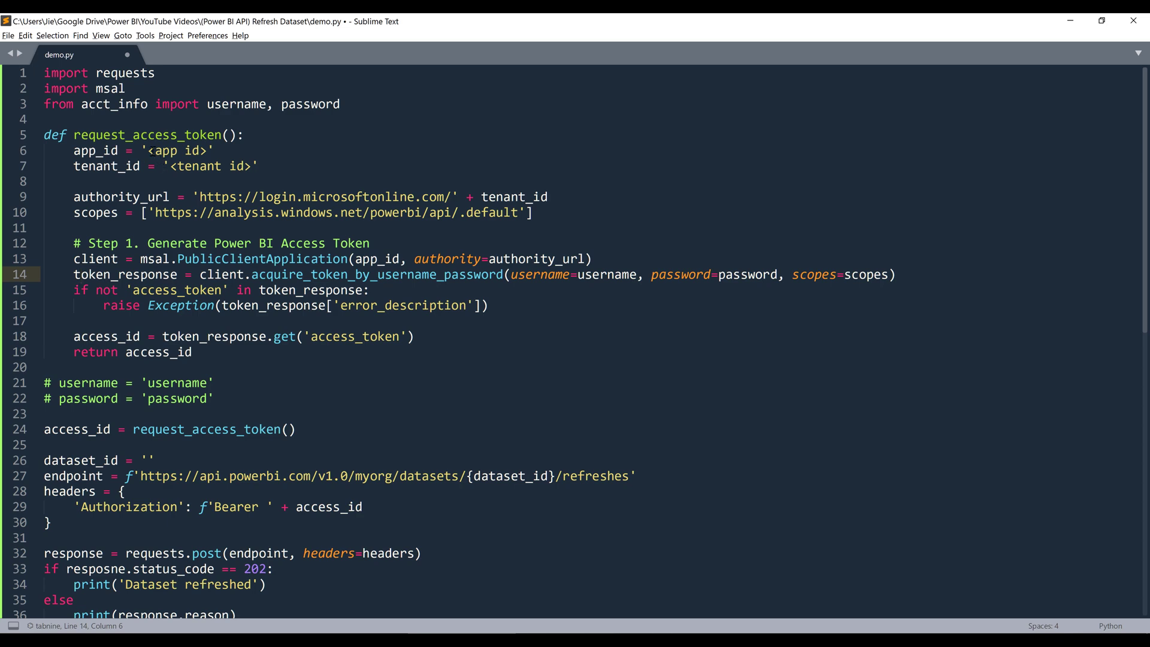
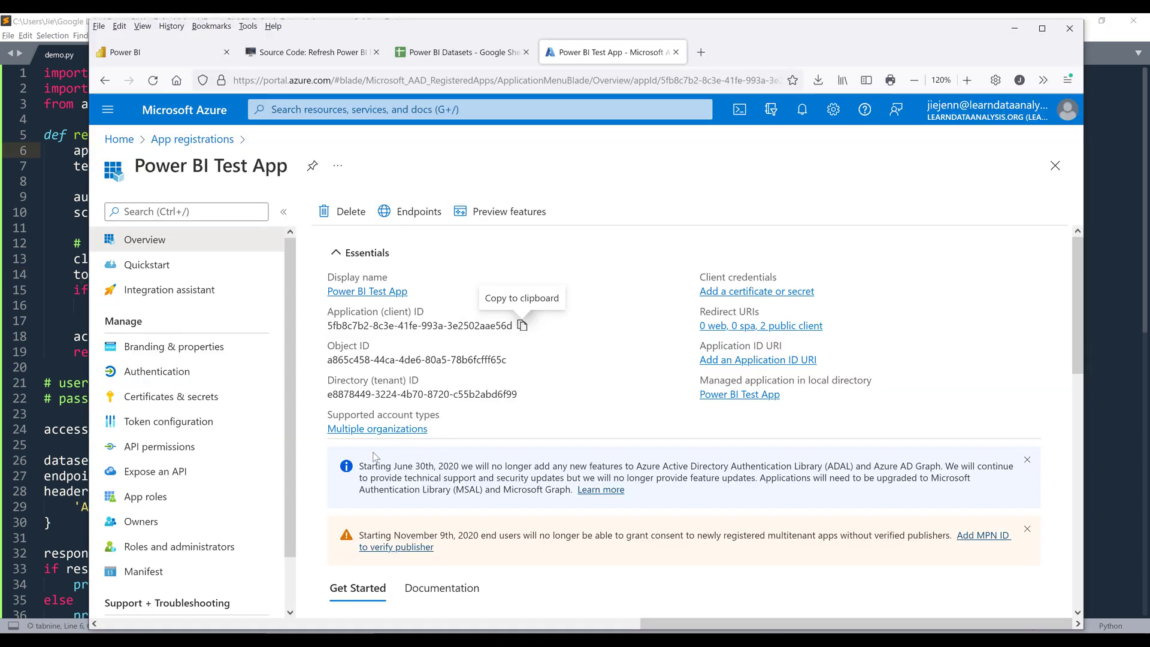
mouse_move(522, 396)
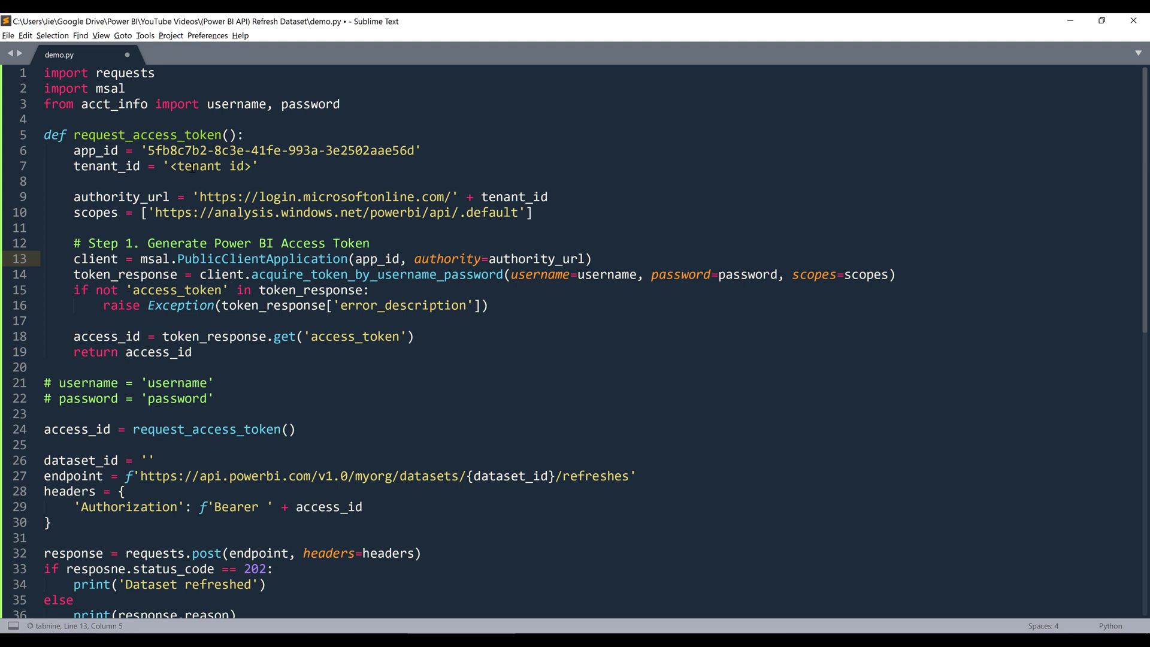
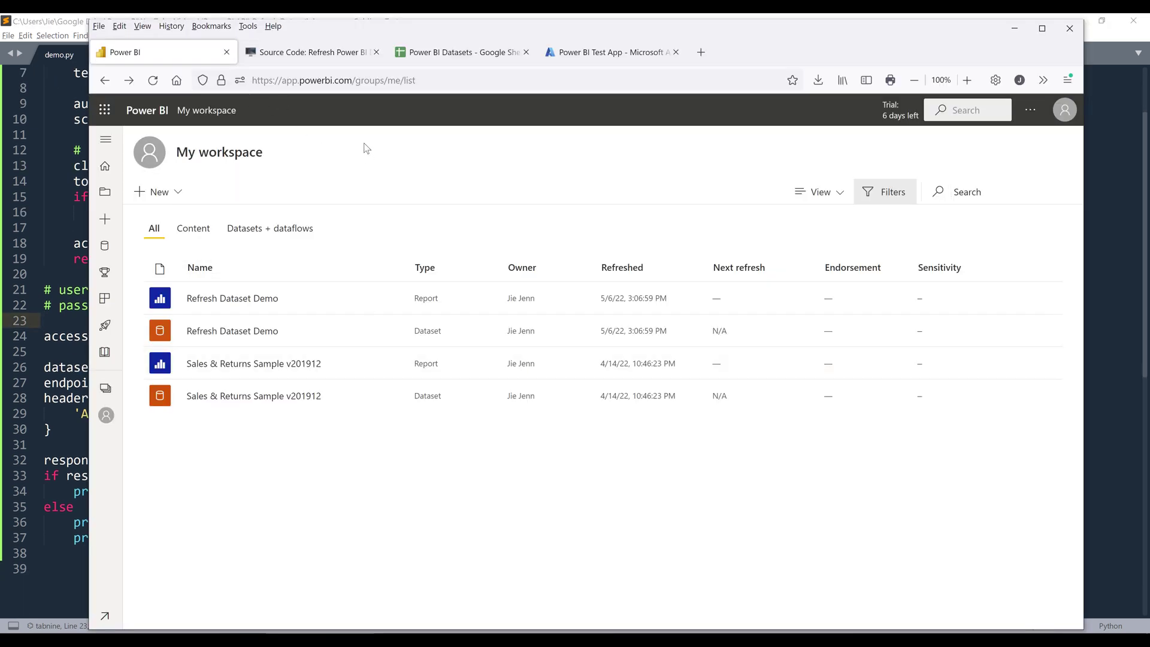
mouse_move(106, 416)
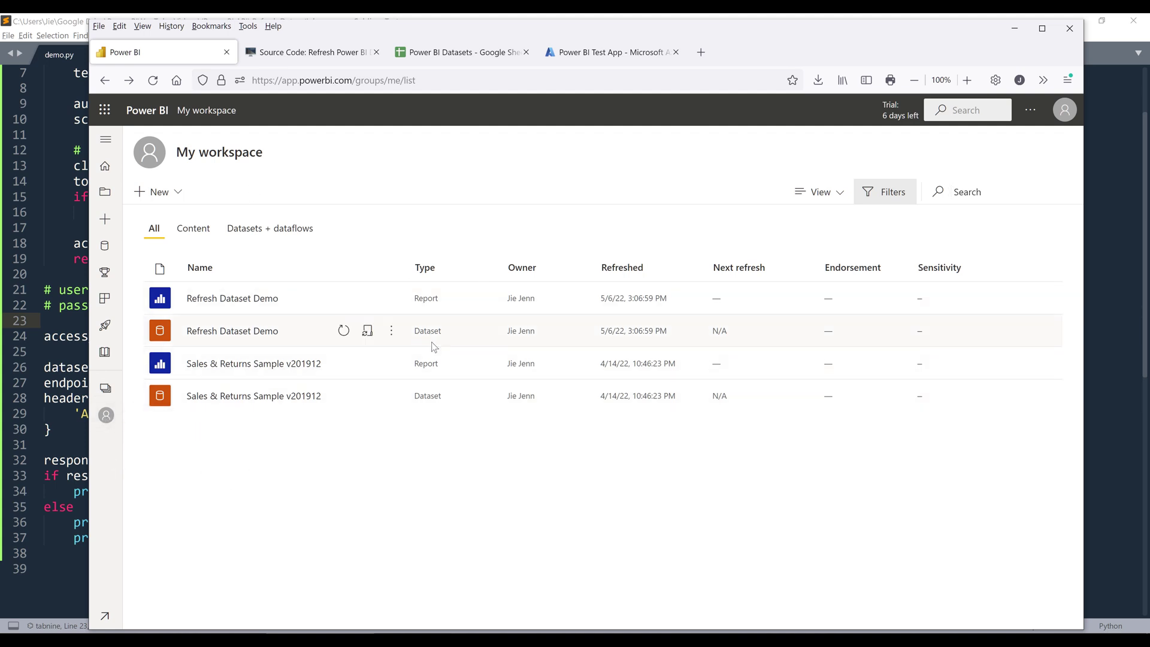
mouse_move(332, 532)
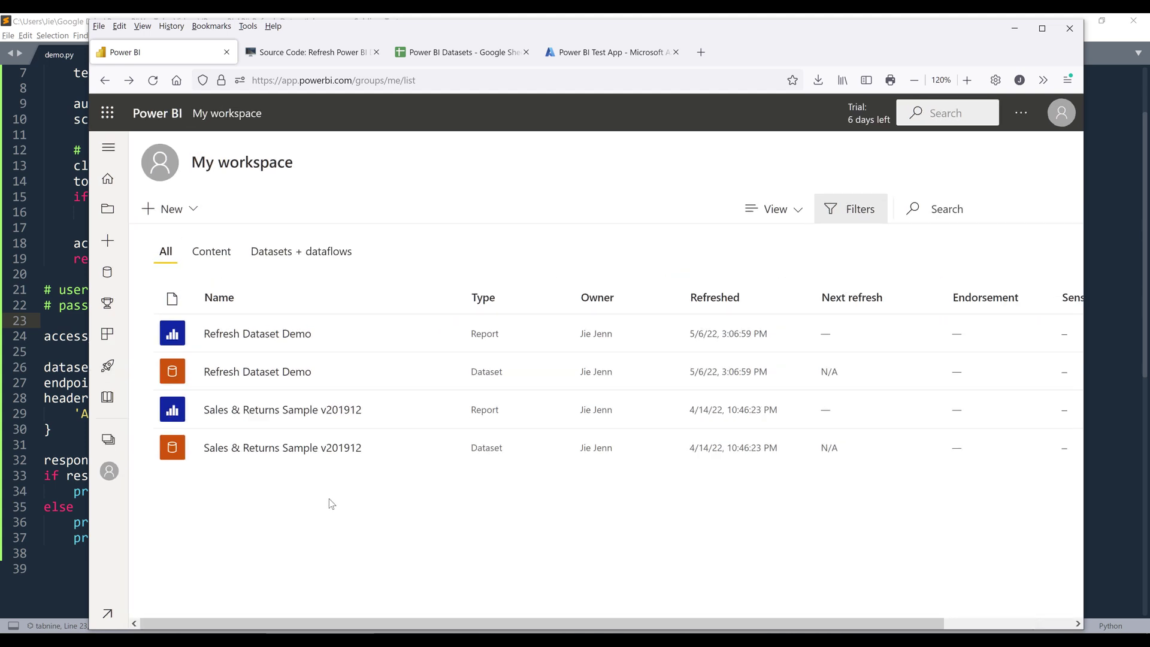
mouse_move(281, 410)
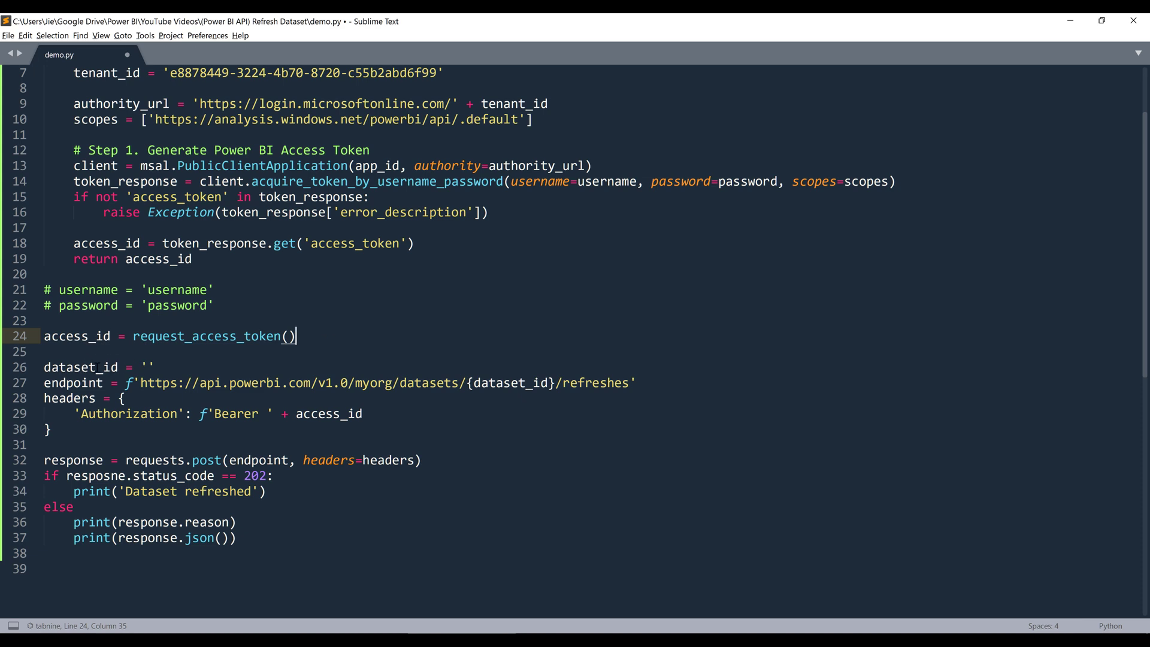
- Paste the Refresh Dataset Demo dataset's id from the address bar into dataset_id and save
double_click(80, 367)
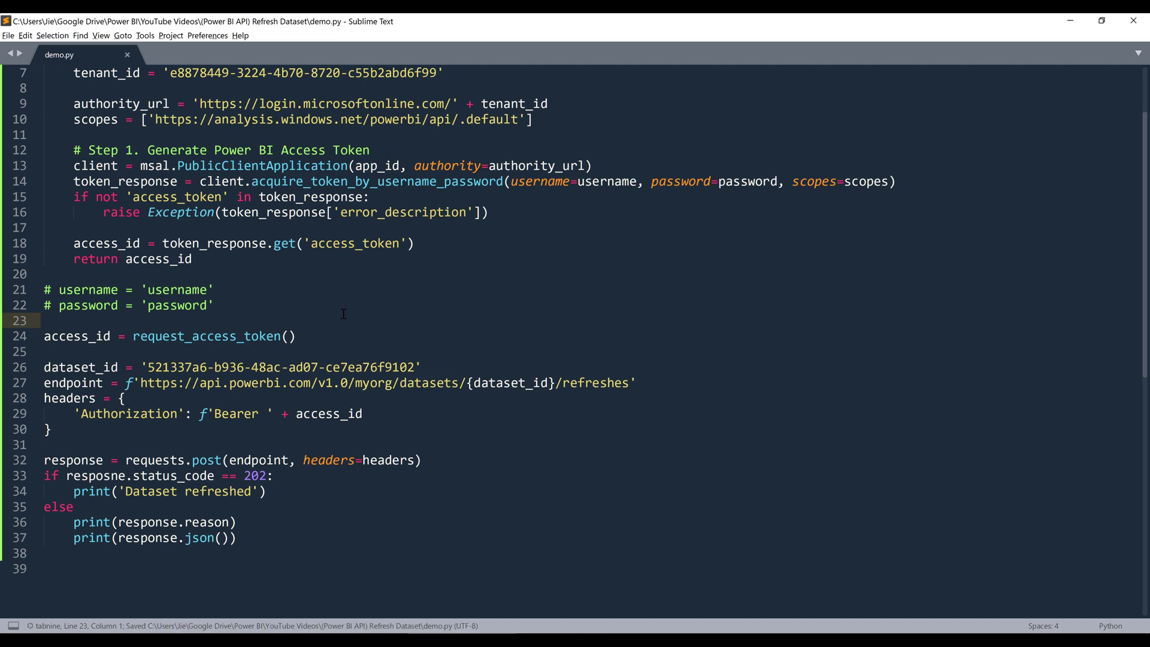
mouse_move(348, 312)
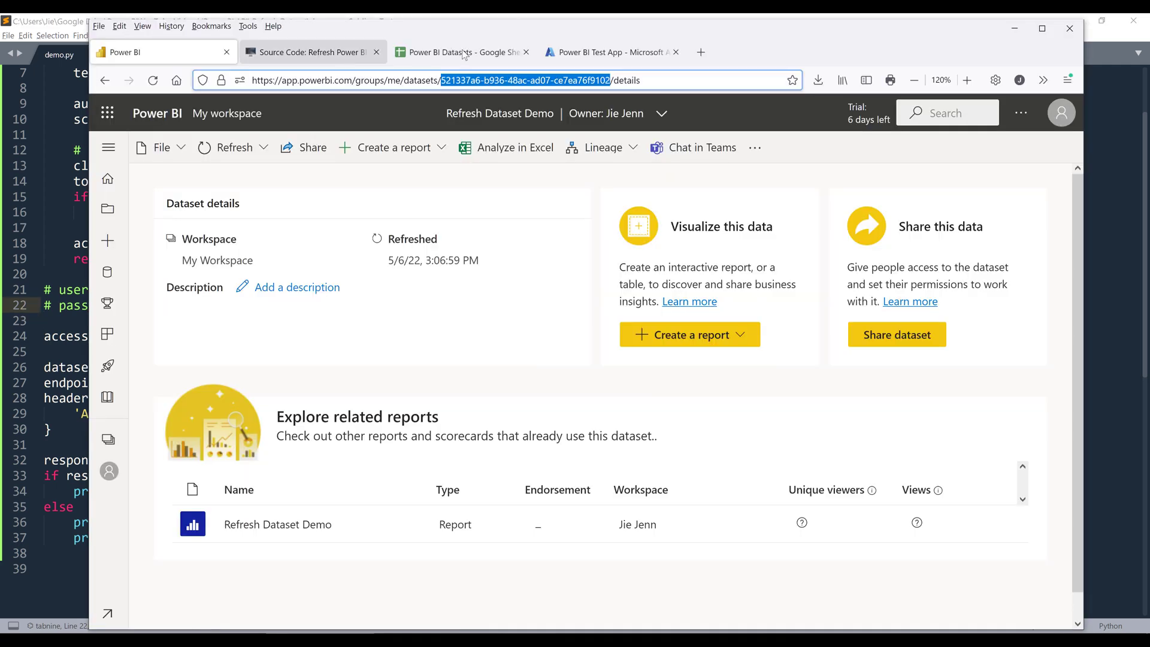
- Set February's value in cell B3 of the Power BI Datasets sheet to 2000
click(463, 51)
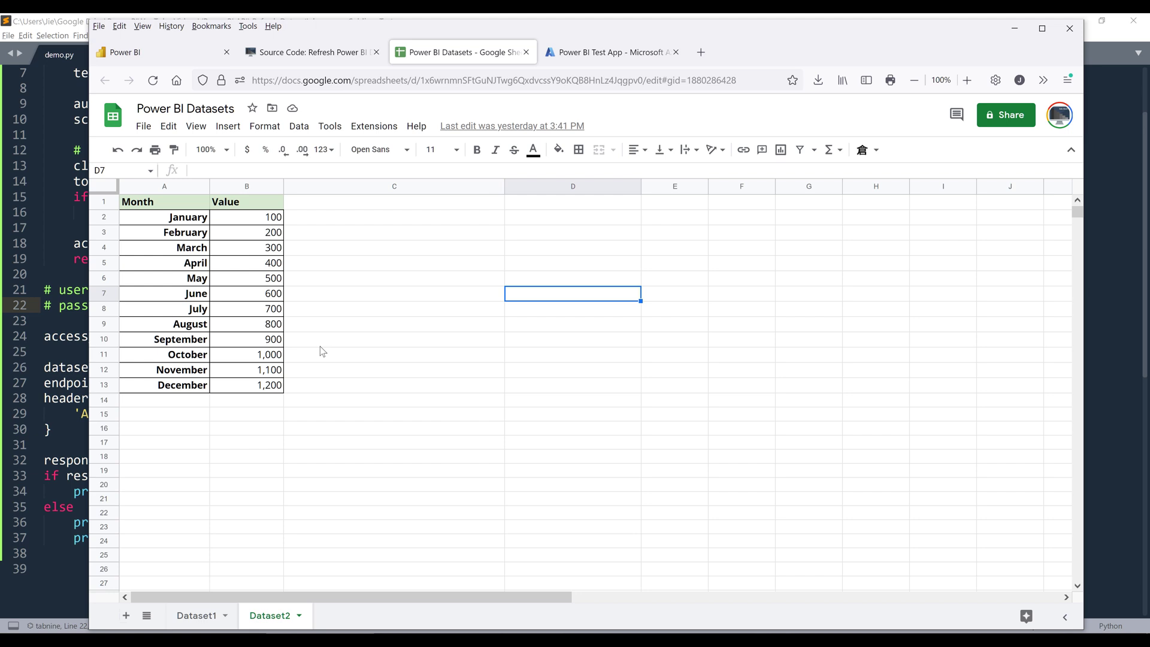
mouse_move(286, 259)
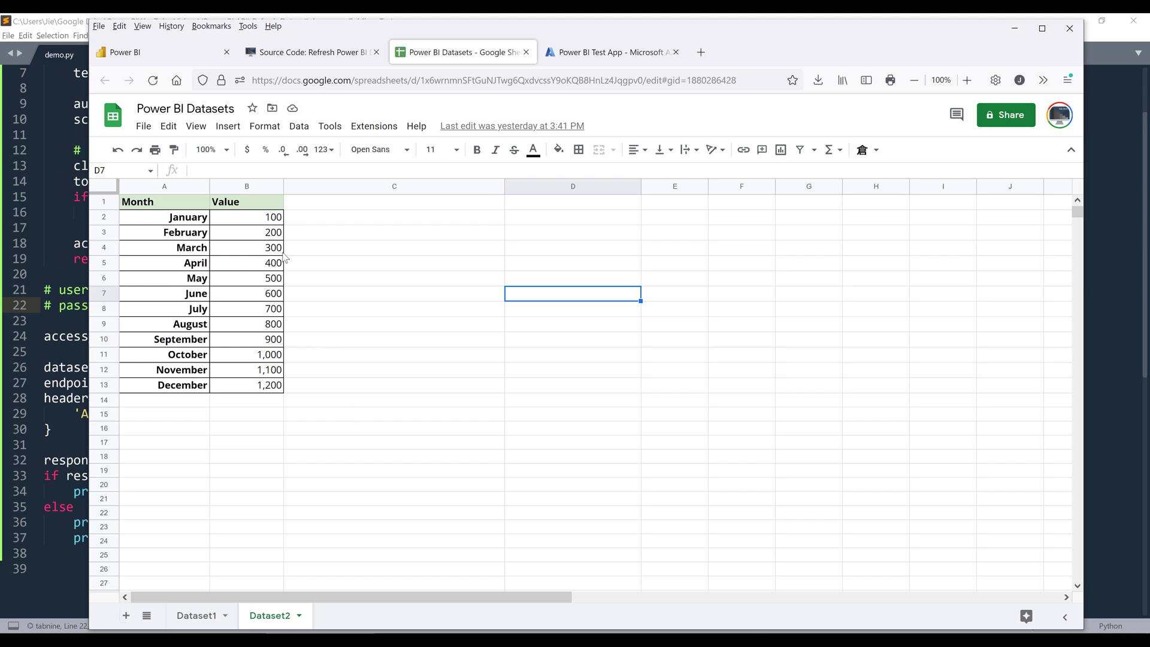
click(246, 231)
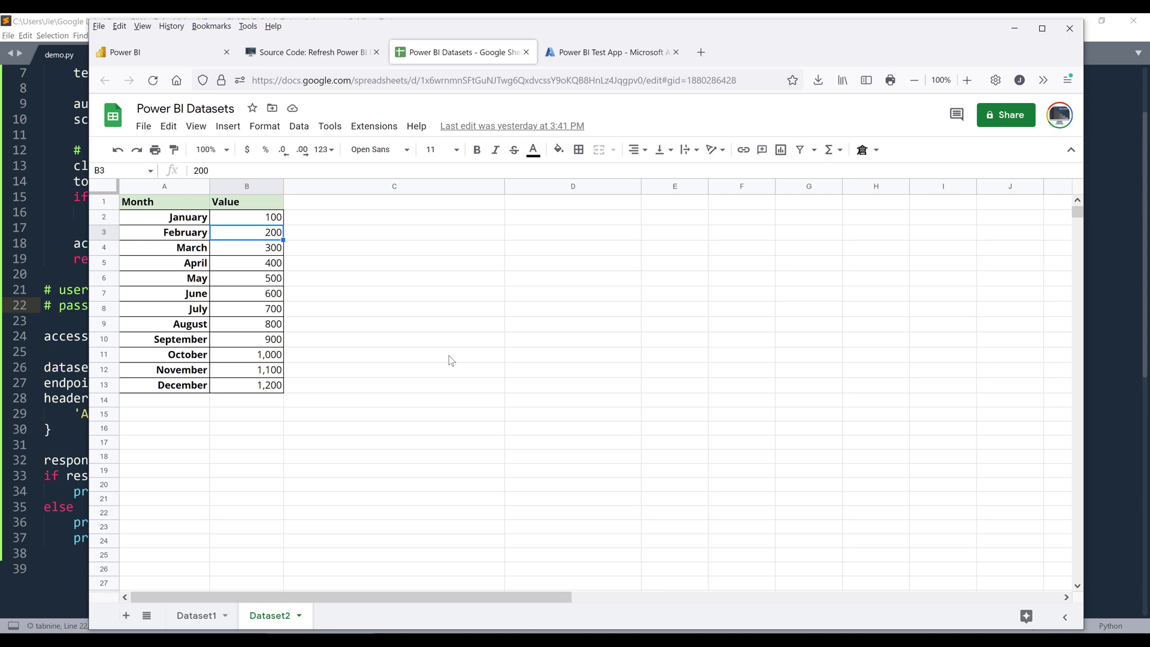
text(2000)
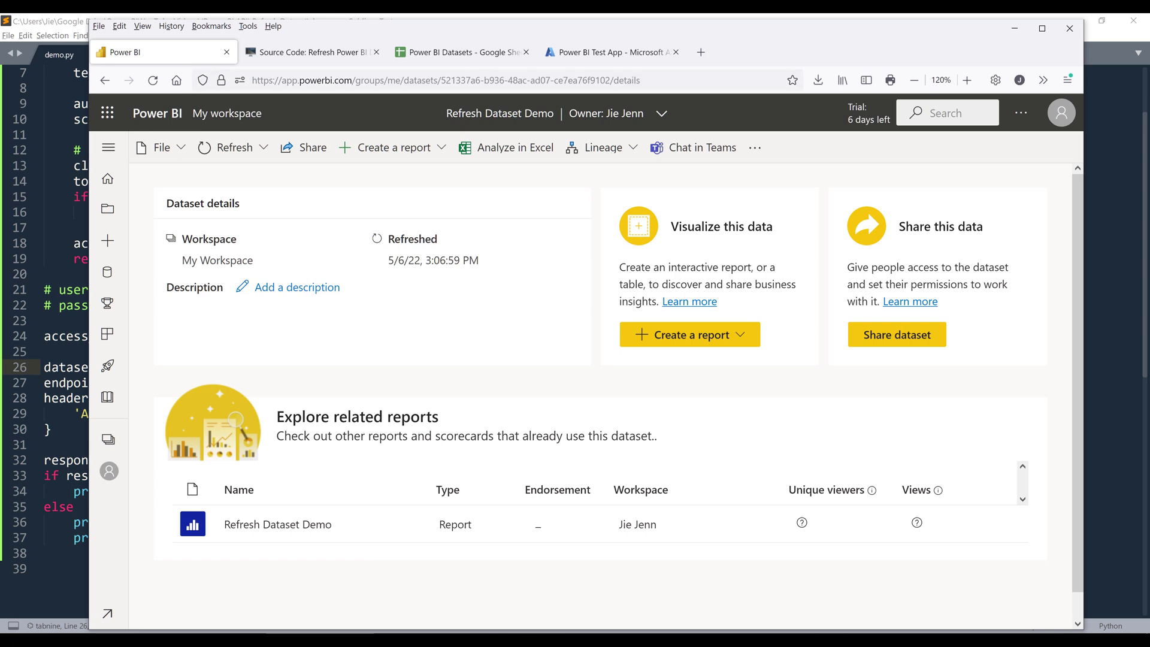
click(462, 51)
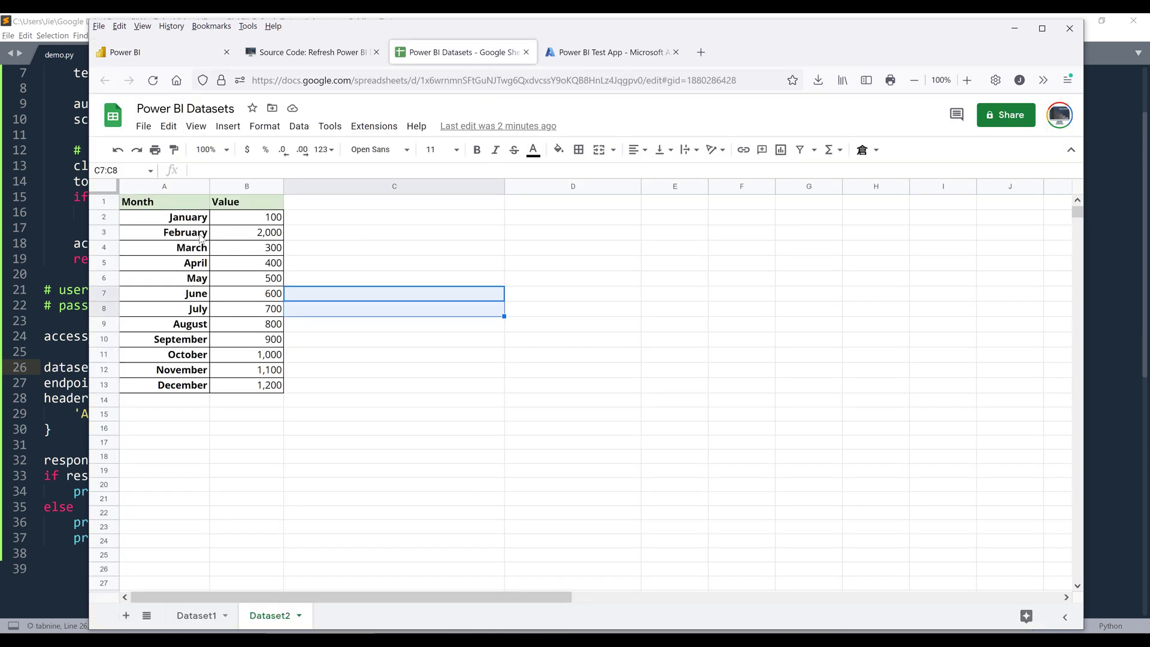
mouse_move(160, 236)
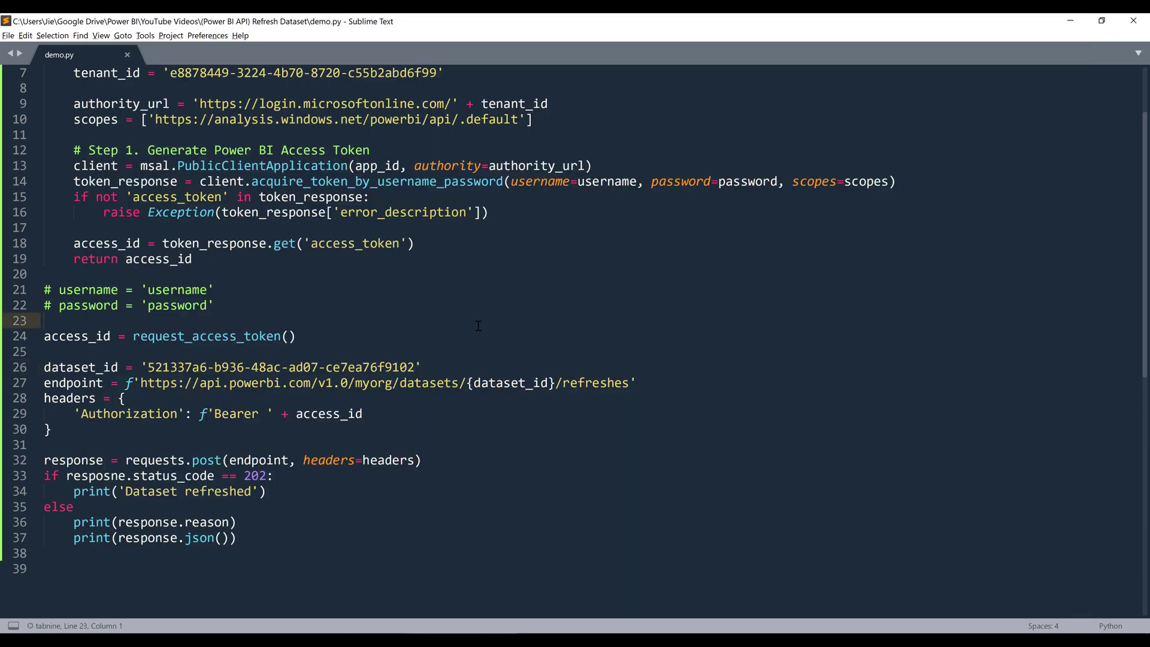
- Run demo.py, add the colon after else and correct resposne, rerun until it prints Dataset refreshed
key(ctrl+b)
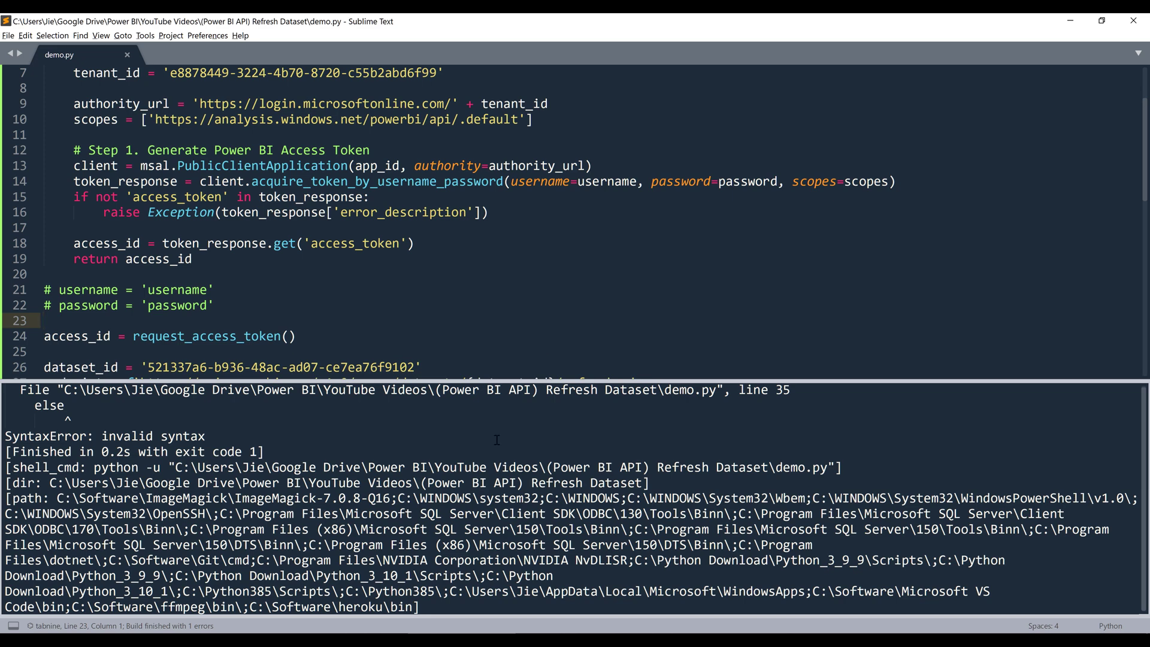
click(71, 273)
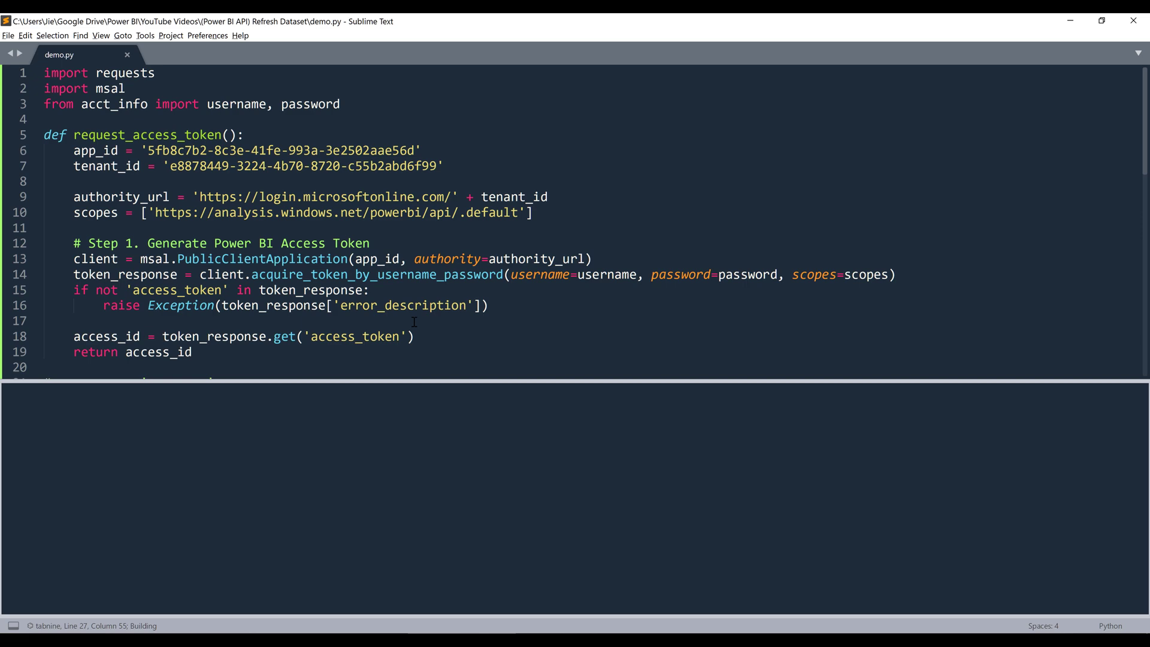
key(ctrl+b)
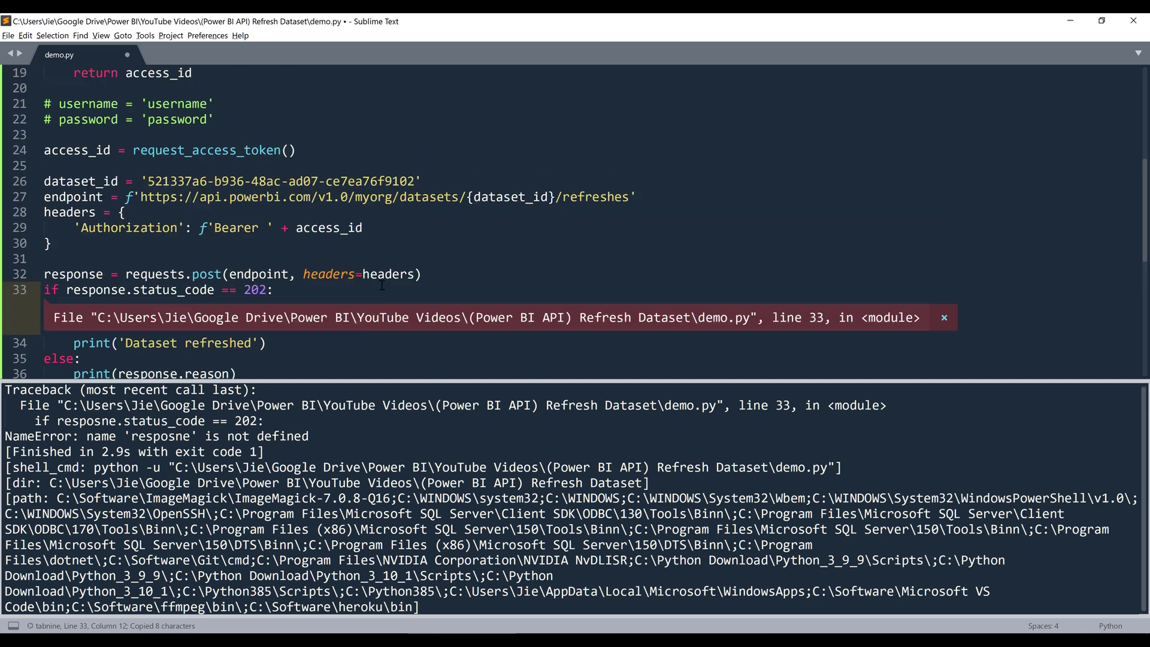
scroll(up, 3)
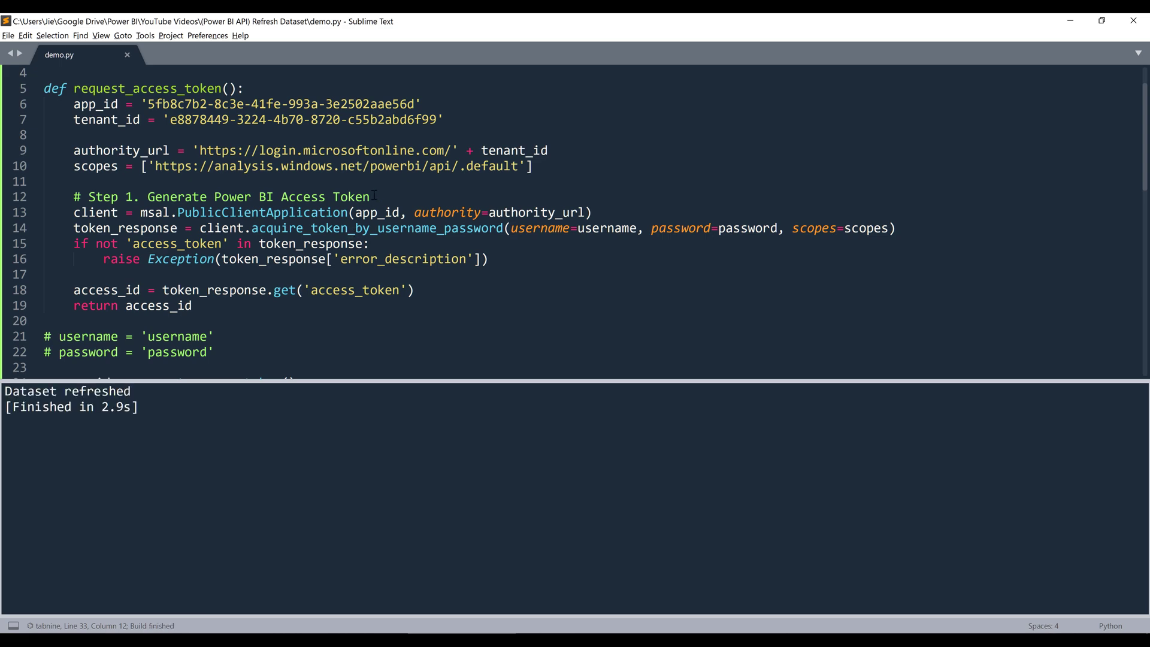
scroll(down, 3)
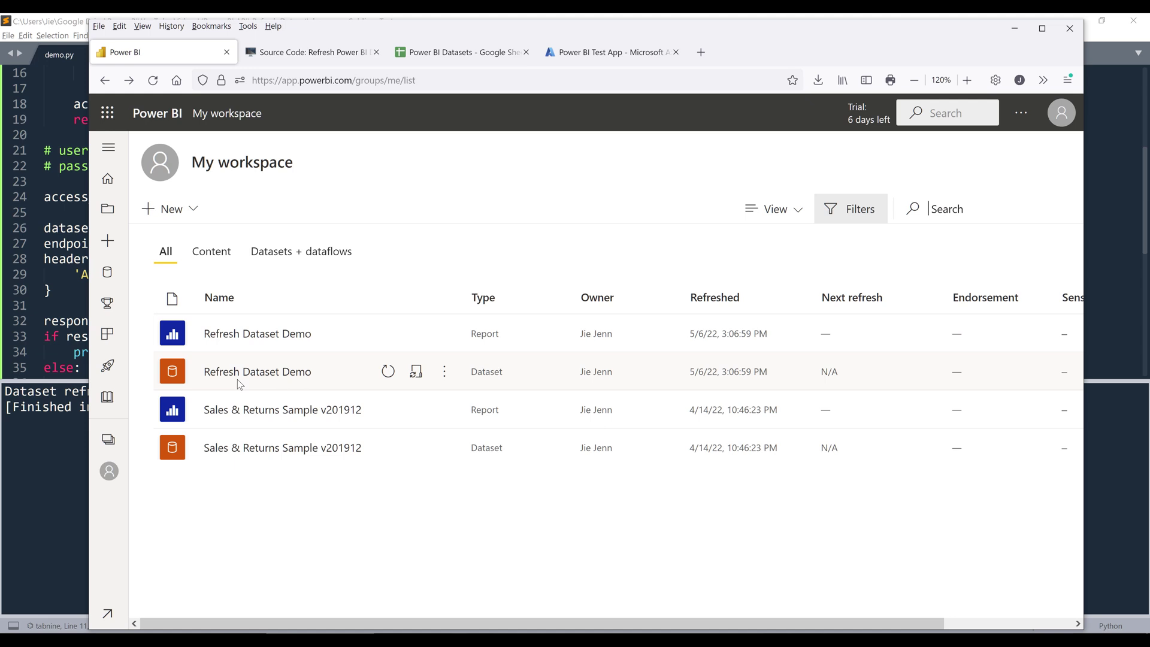
- Open the Refresh Dataset Demo report from My workspace to see February's bar at 2,000
click(257, 333)
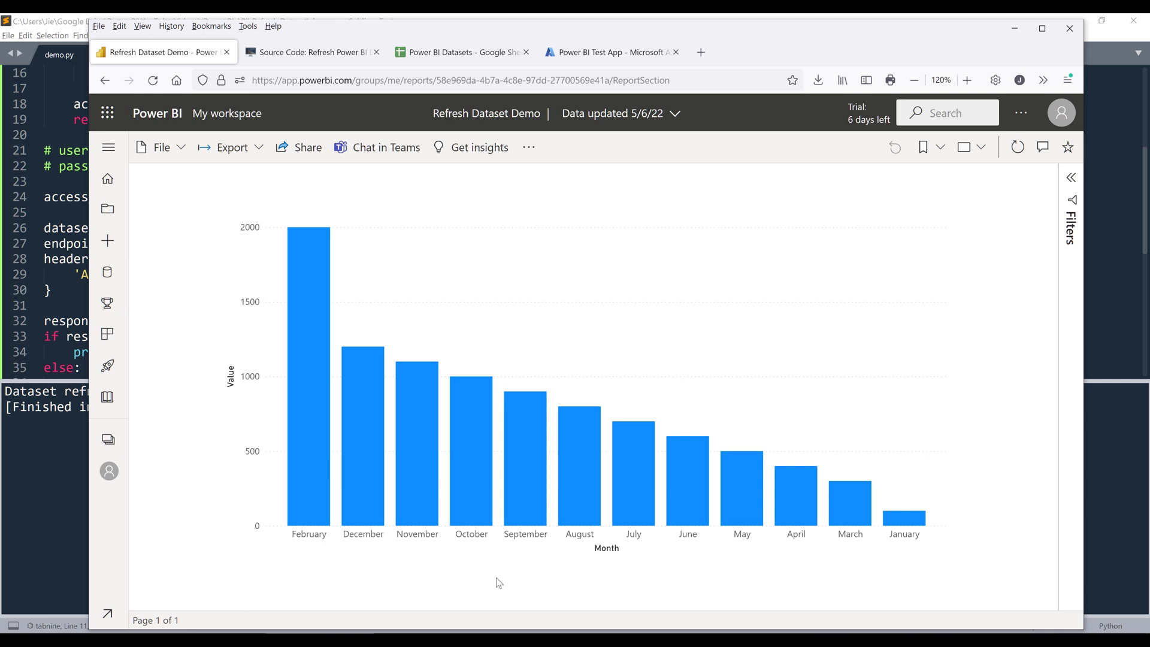
mouse_move(319, 387)
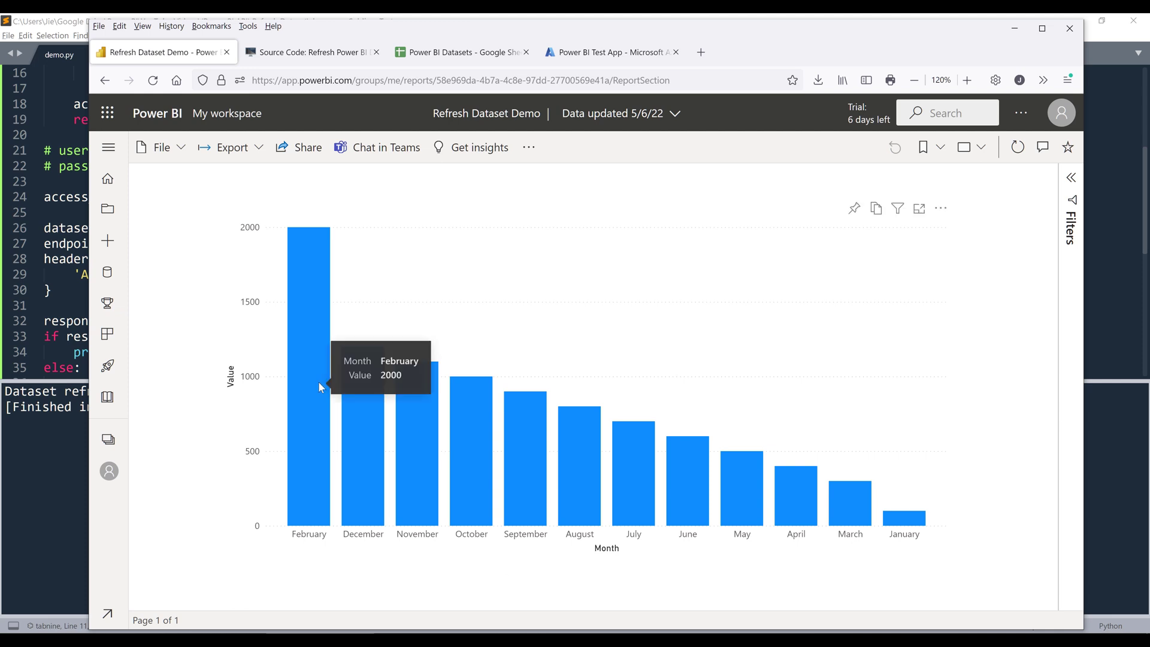
mouse_move(173, 58)
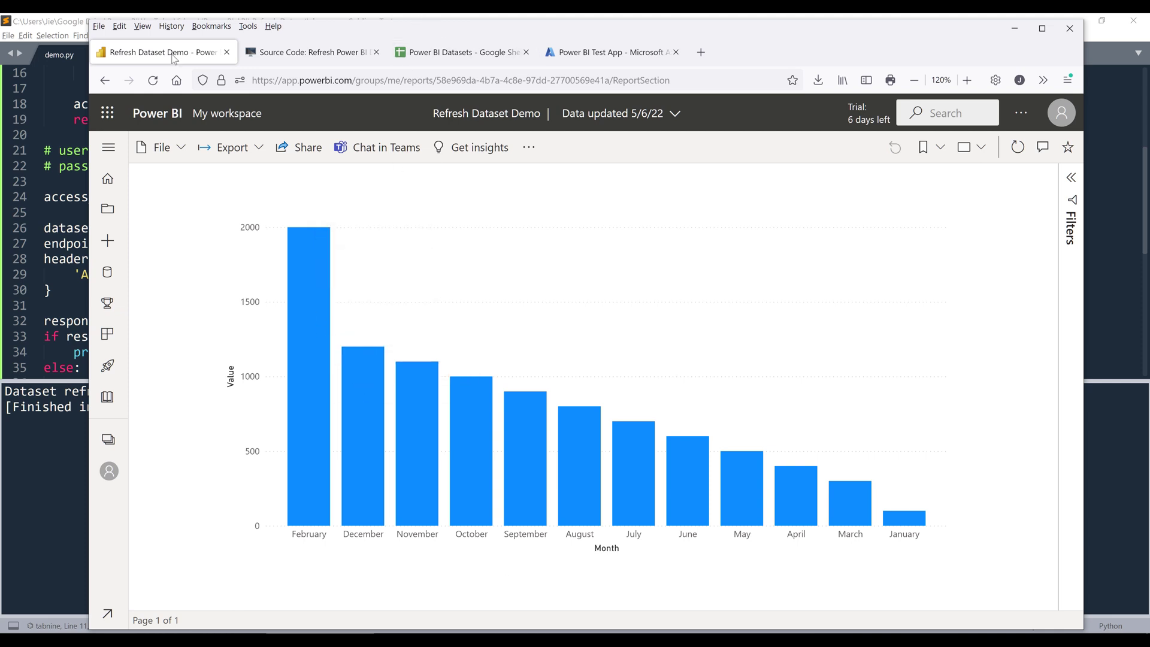
- Set July's value in B8 to 3000, rerun the script, and refresh the report visuals
click(462, 52)
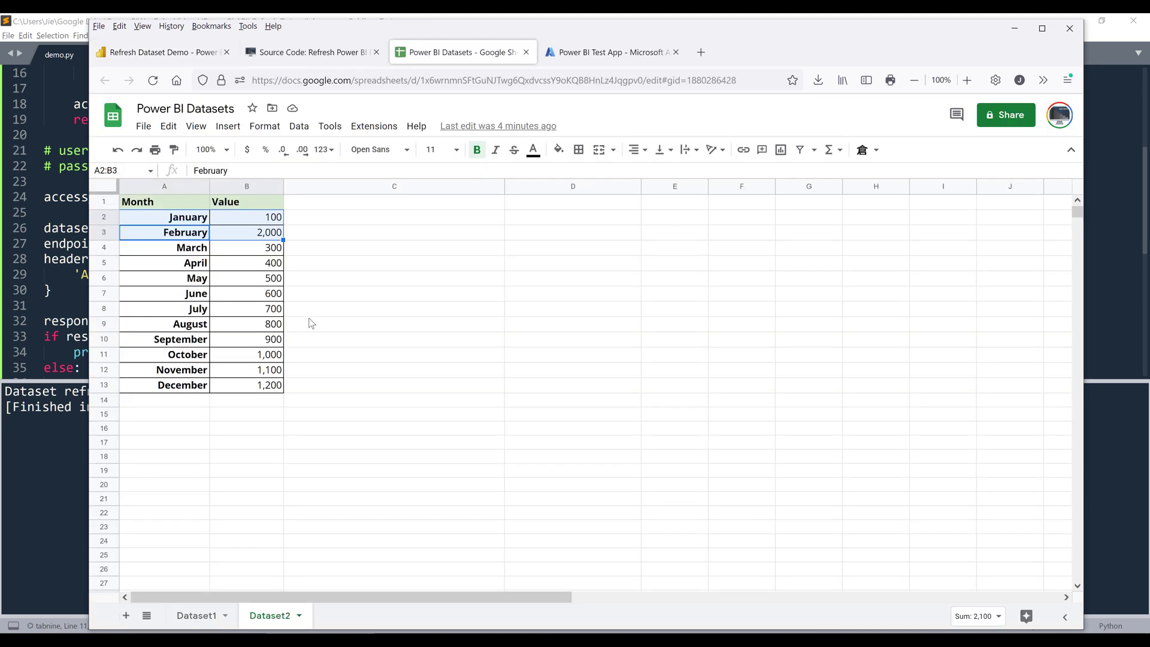
click(246, 308)
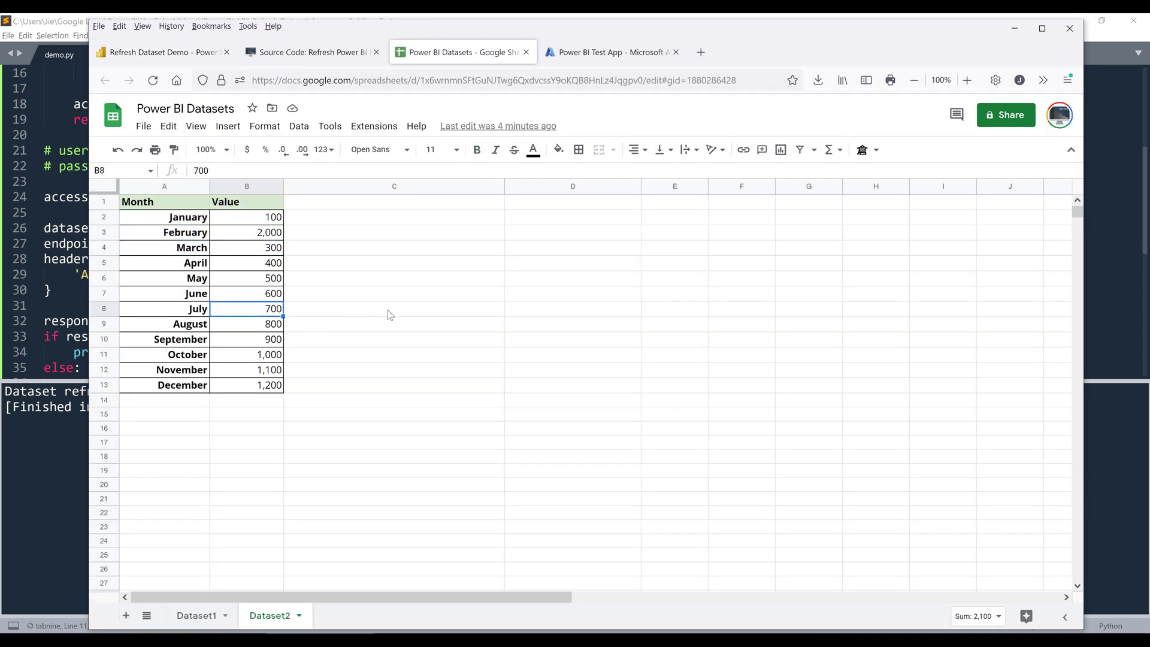
text(3000)
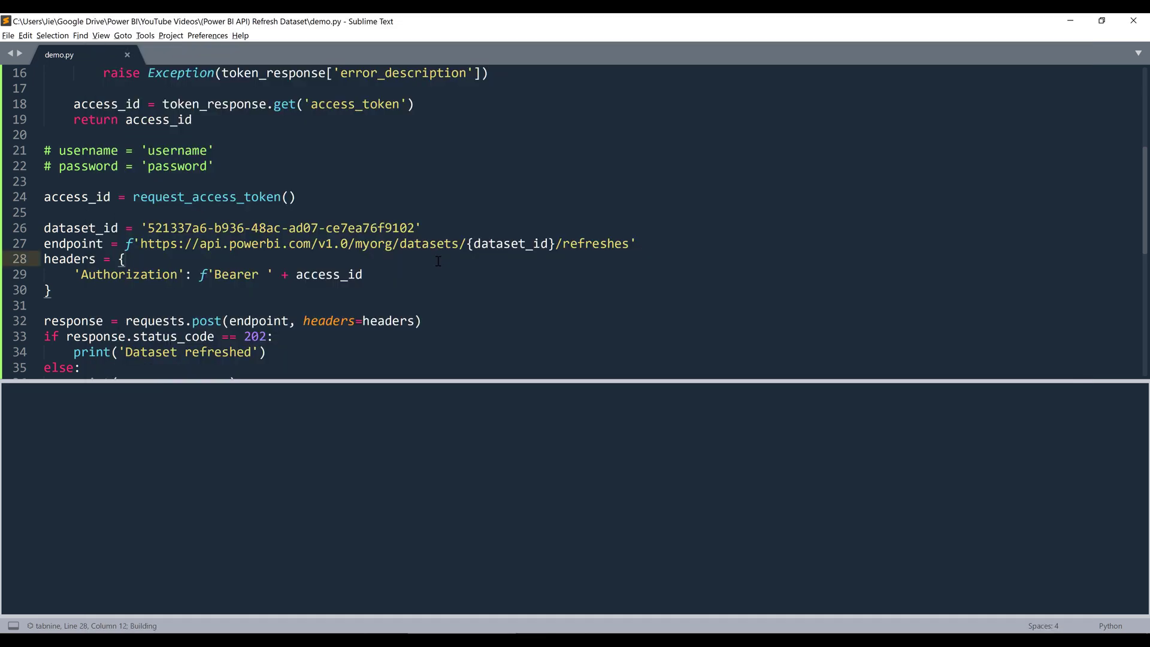
mouse_move(336, 464)
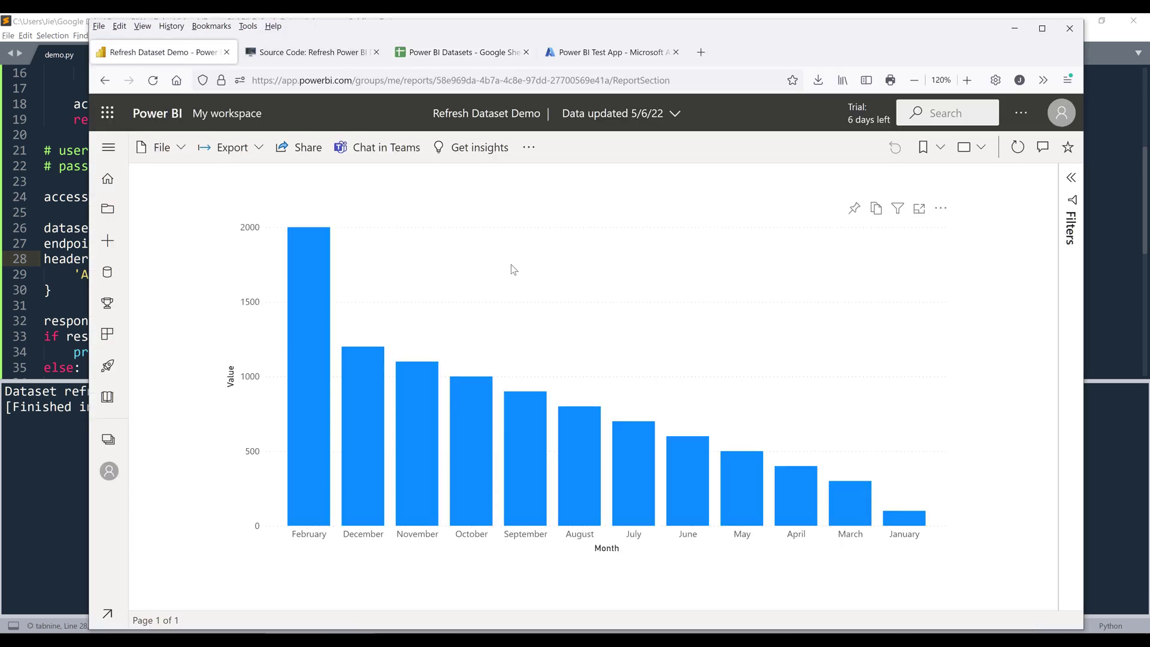
click(152, 80)
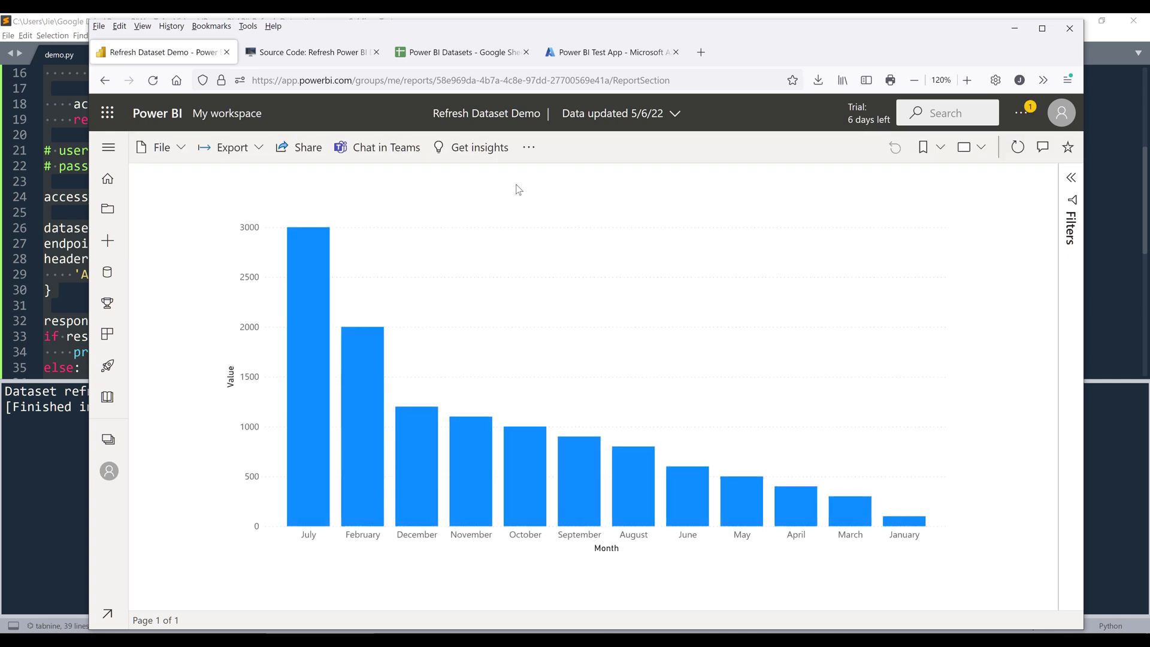
mouse_move(301, 459)
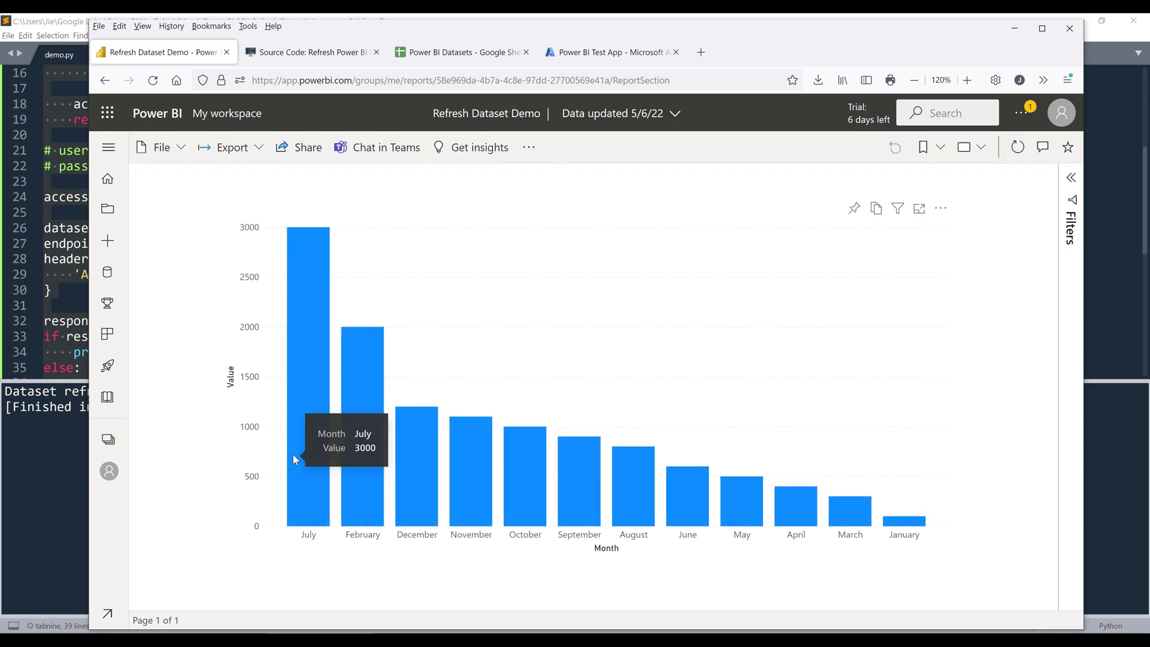